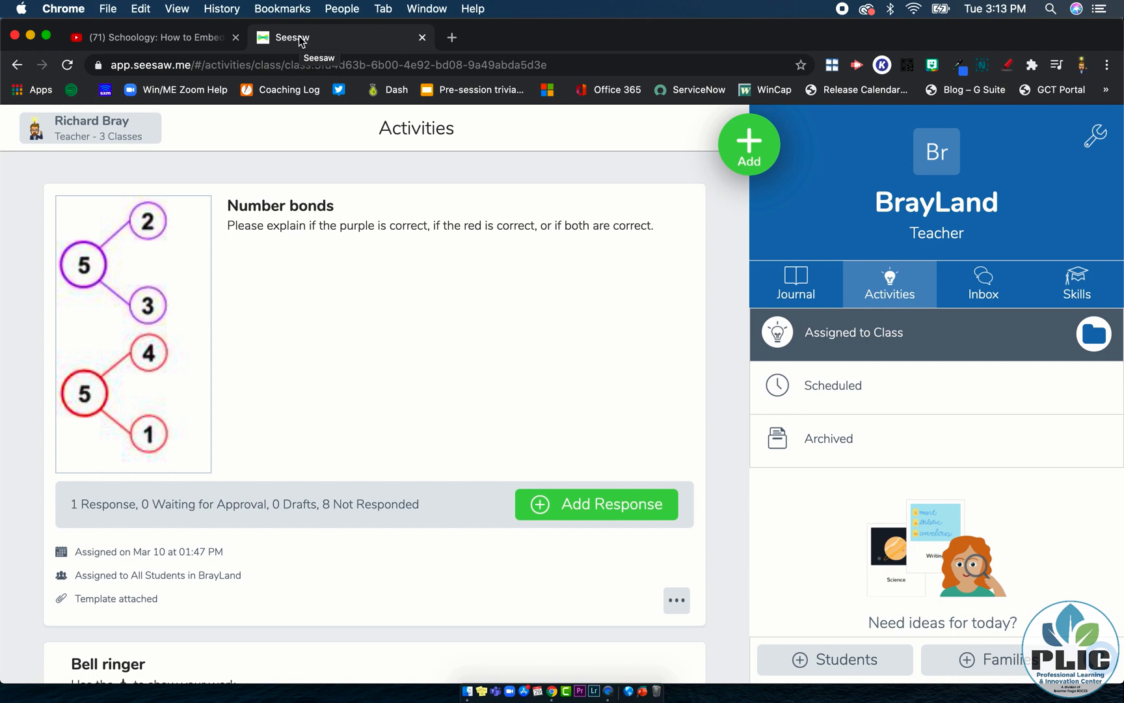
{"action": "mouse_move", "coordinate": [781, 5]}
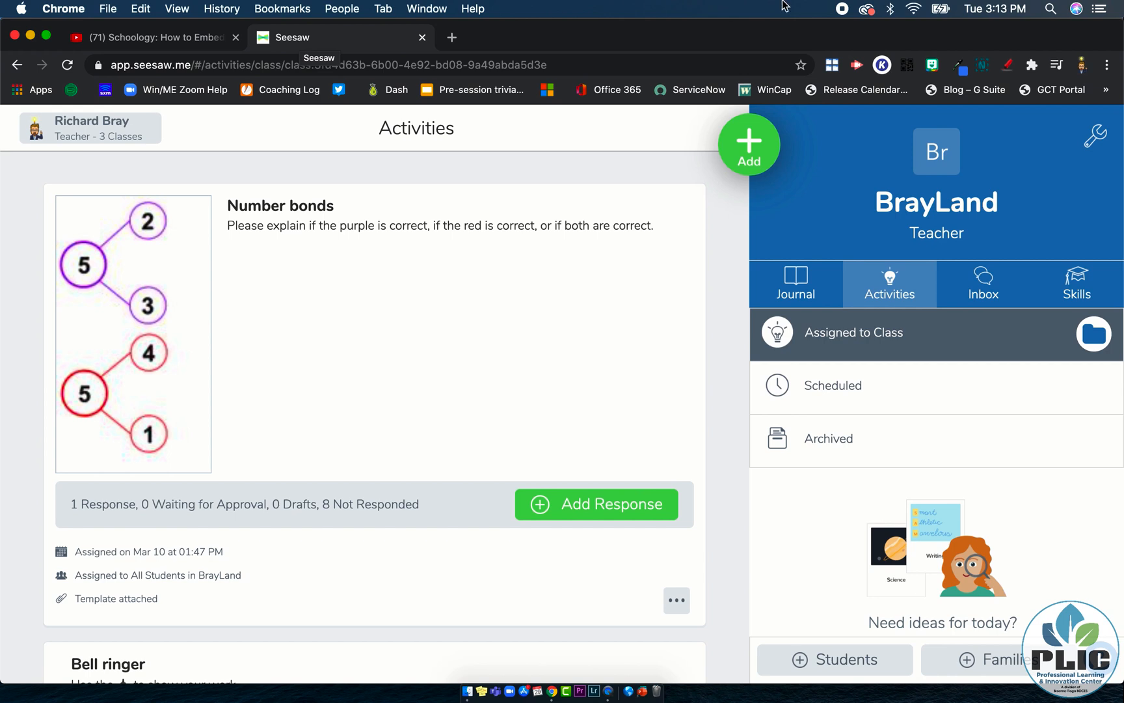
Step: Start a new announcement with the message 'Hi there!' addressed to All Students
{"action": "left_click", "coordinate": [749, 144]}
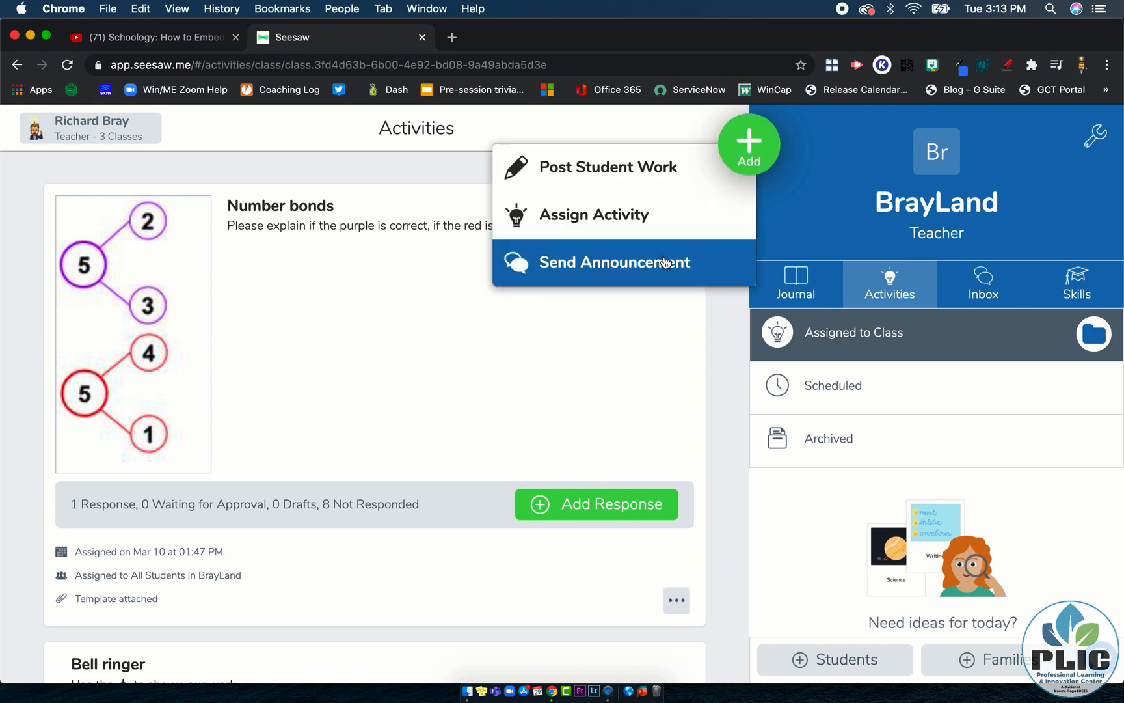
{"action": "mouse_move", "coordinate": [625, 218]}
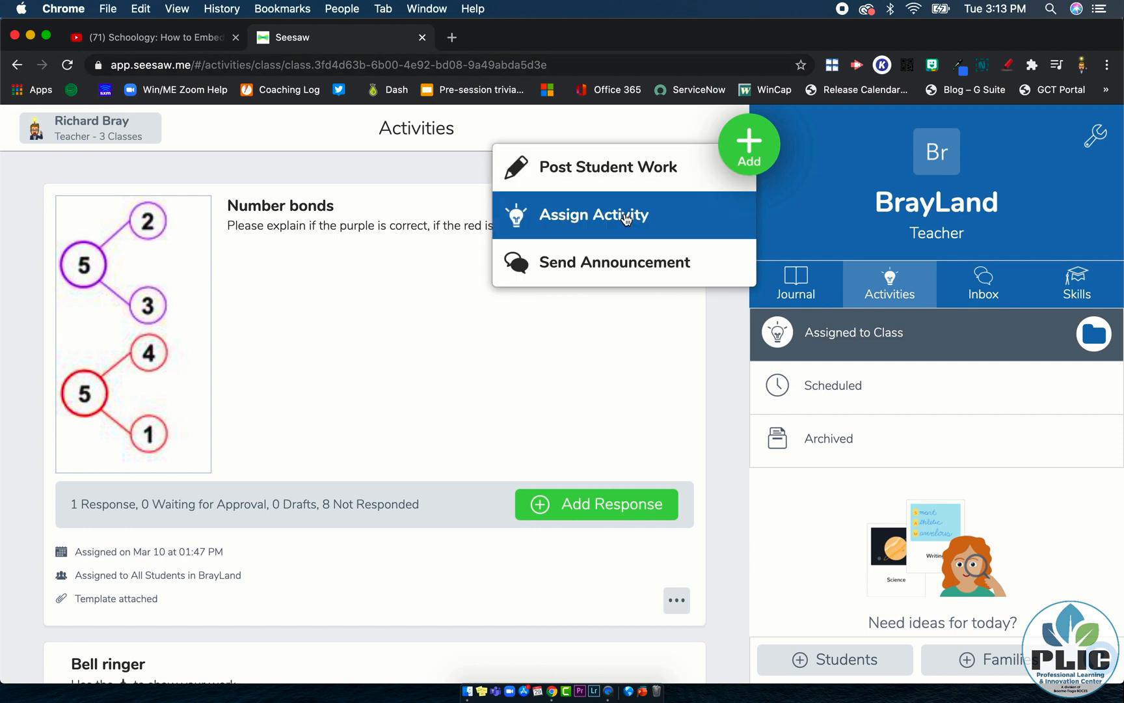
{"action": "left_click", "coordinate": [615, 263]}
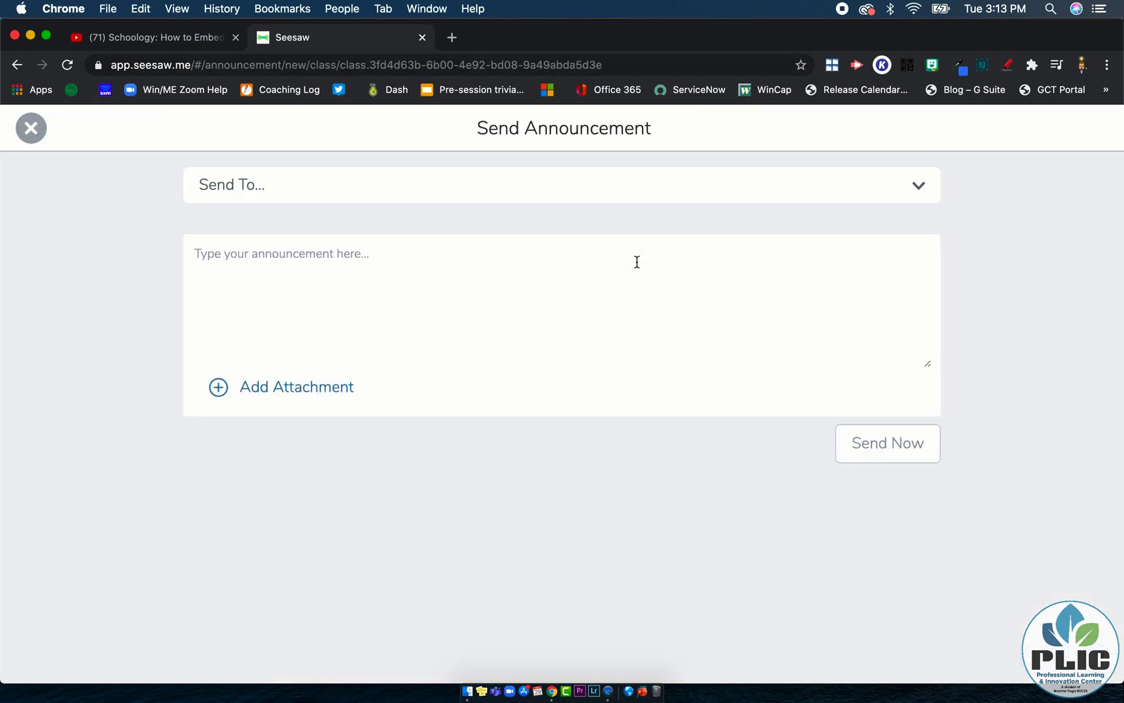
{"action": "type", "text": "Hi"}
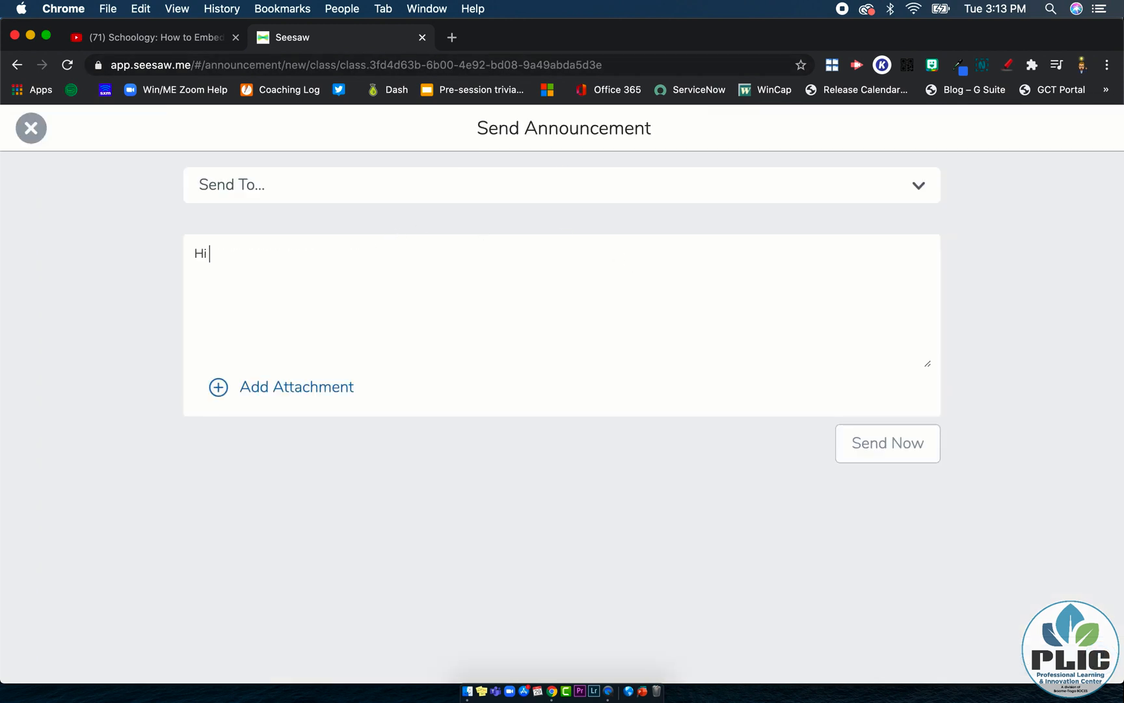
{"action": "type", "text": "there!"}
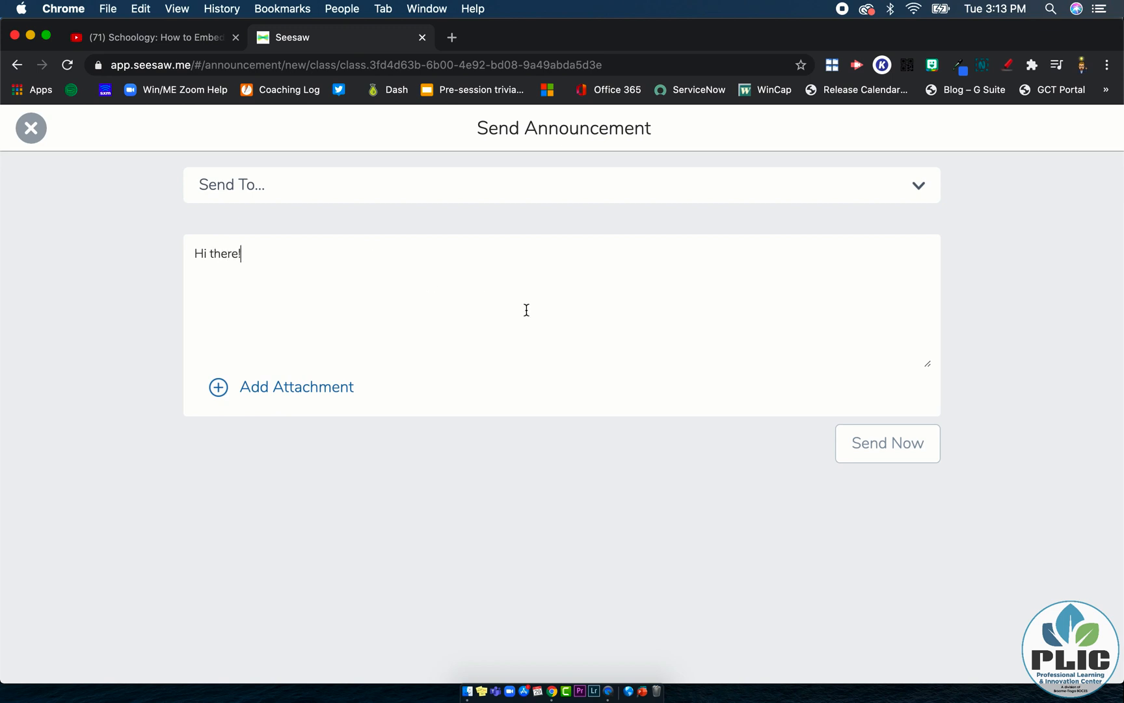
{"action": "mouse_move", "coordinate": [344, 213]}
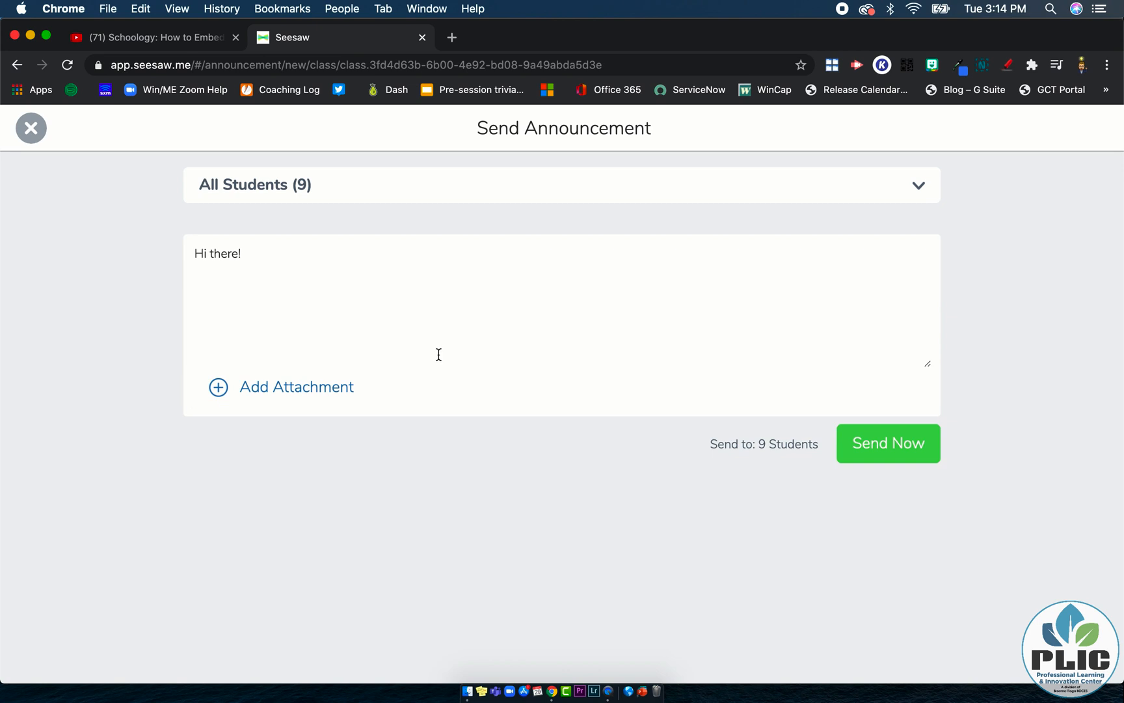
Step: Add a link attachment to the announcement and switch to the YouTube video tab
{"action": "left_click", "coordinate": [218, 387]}
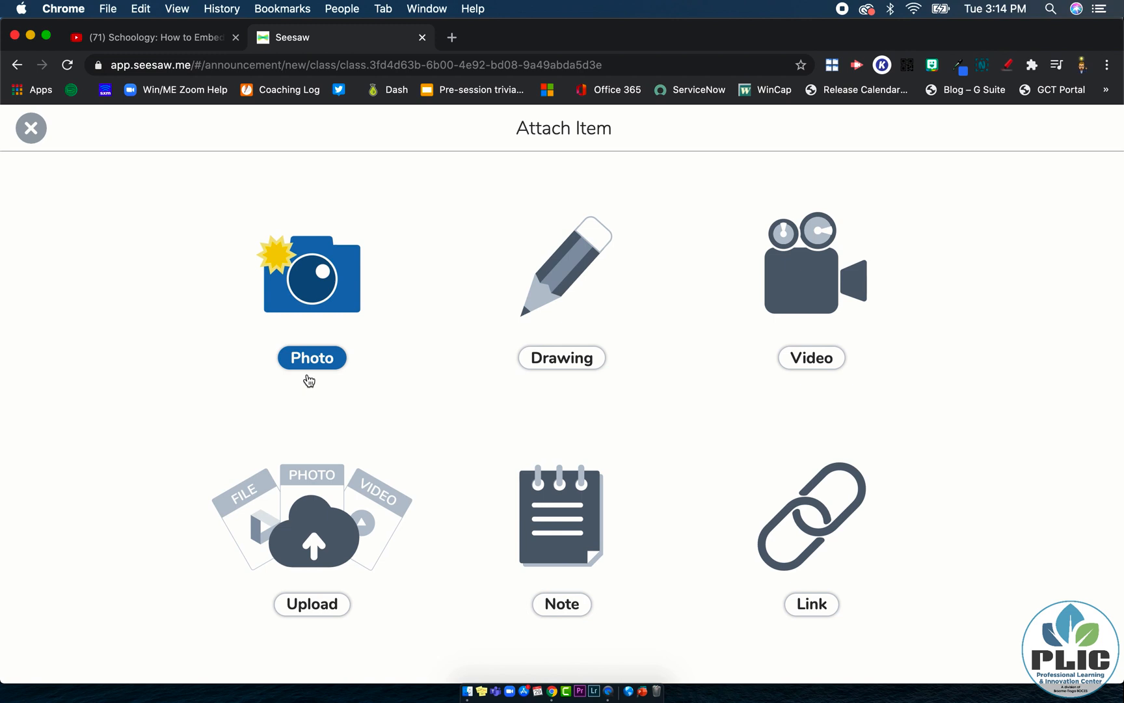
{"action": "left_click", "coordinate": [812, 523]}
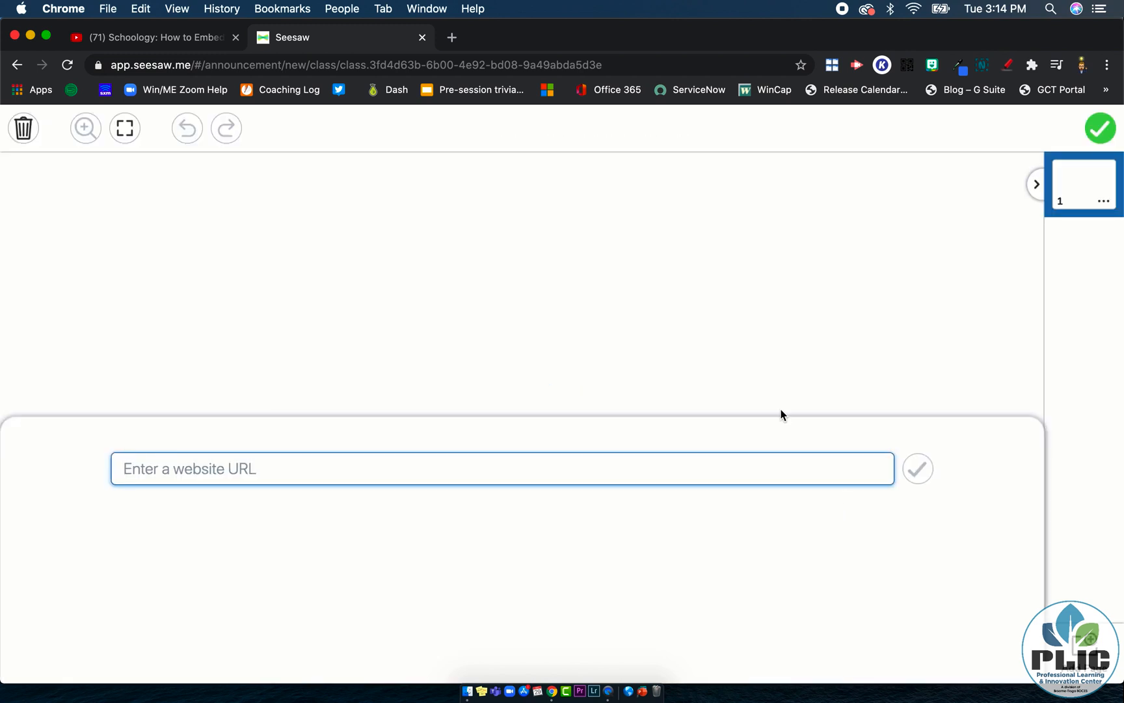
{"action": "mouse_move", "coordinate": [168, 45]}
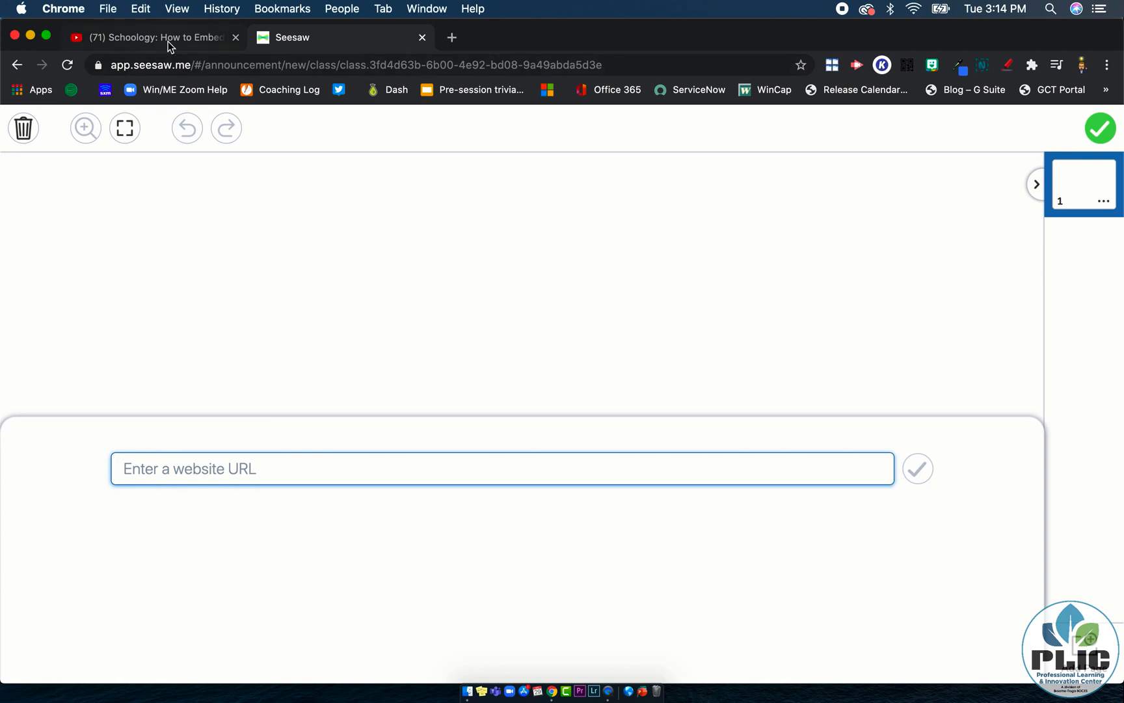
{"action": "left_click", "coordinate": [156, 37]}
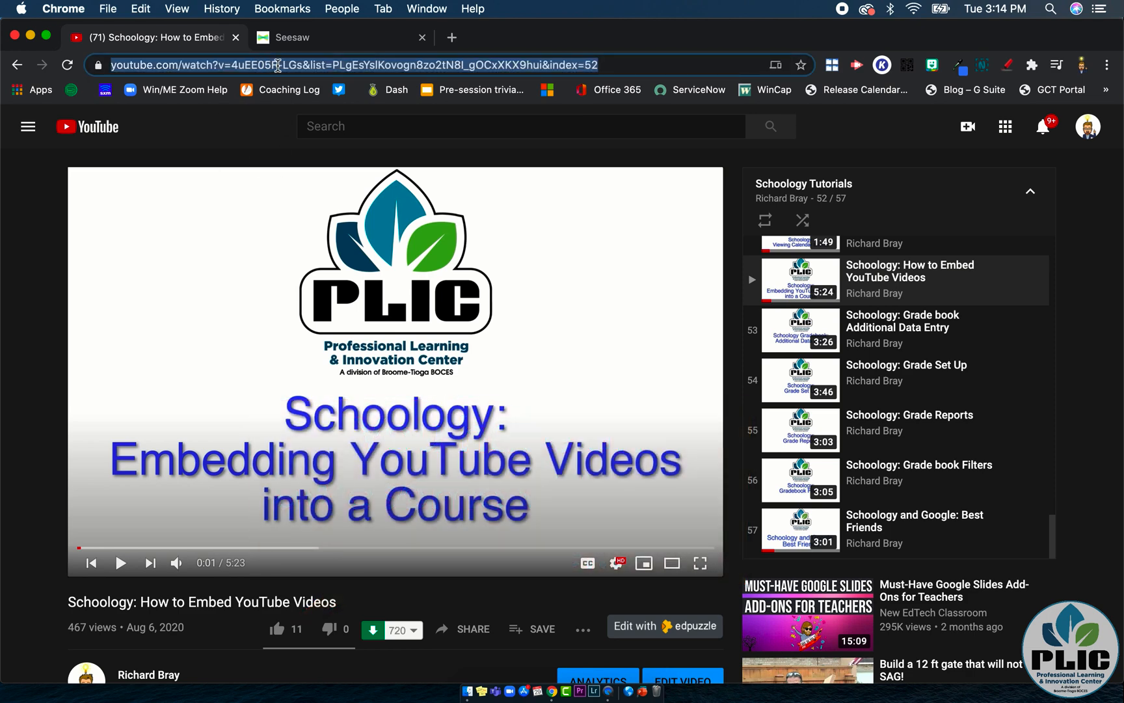
{"action": "left_click", "coordinate": [298, 37]}
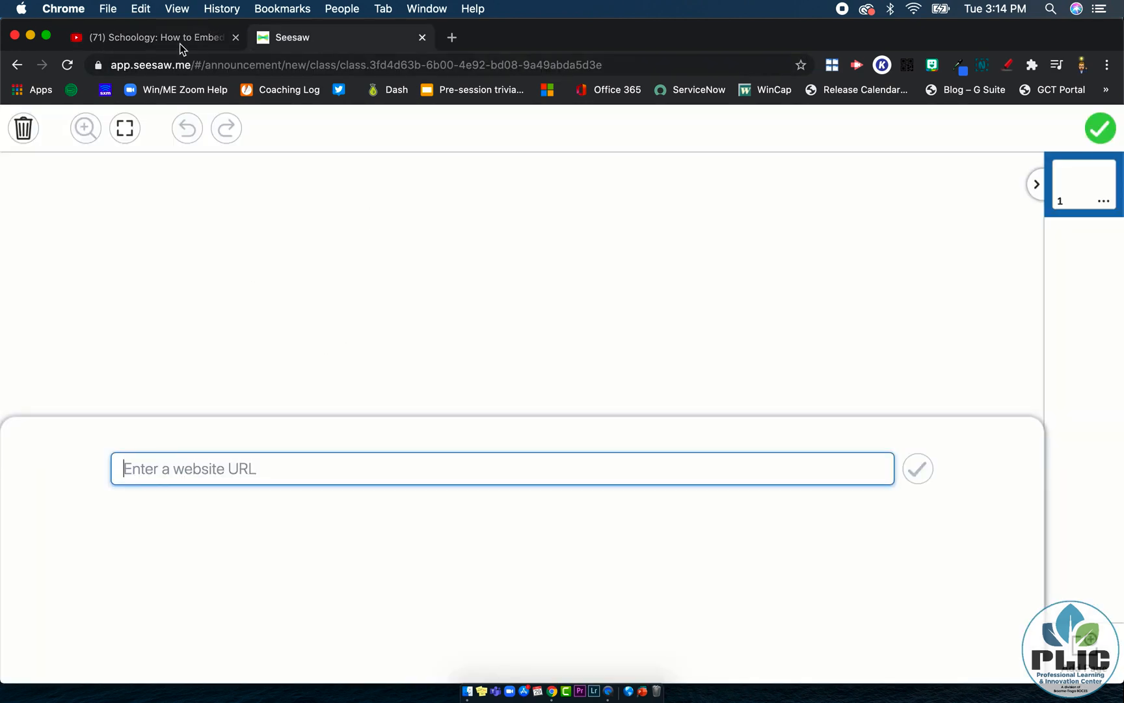
{"action": "left_click", "coordinate": [157, 37]}
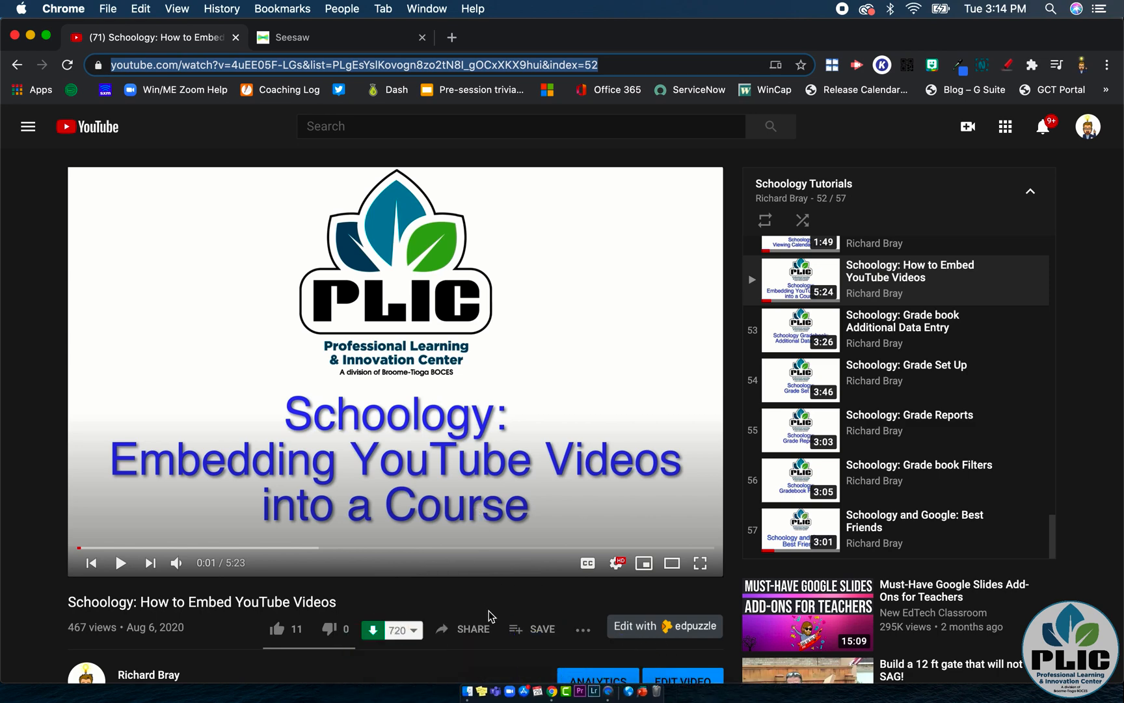
{"action": "left_click", "coordinate": [471, 629]}
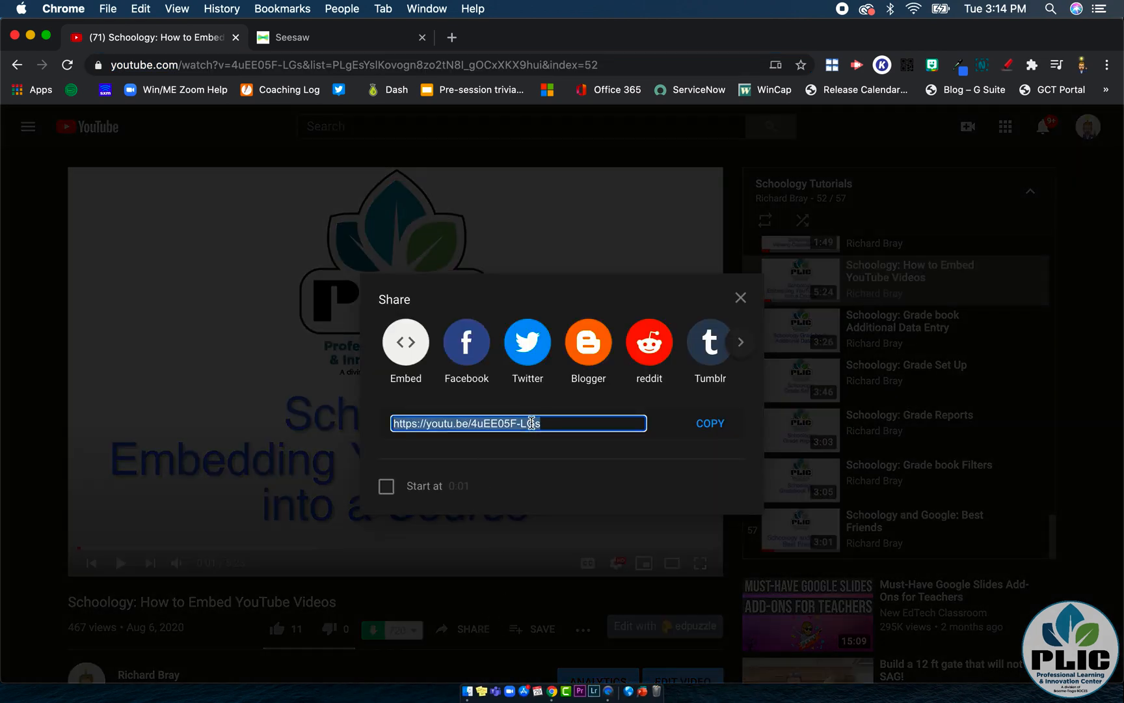
{"action": "left_click", "coordinate": [709, 423]}
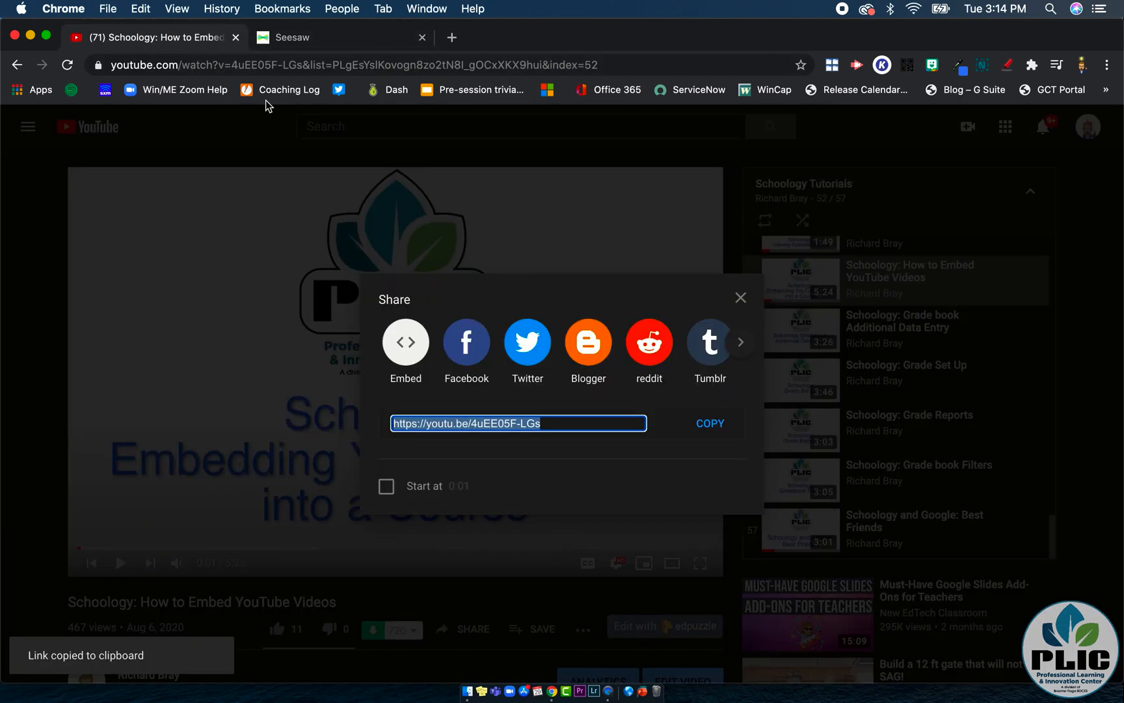
{"action": "left_click", "coordinate": [741, 297]}
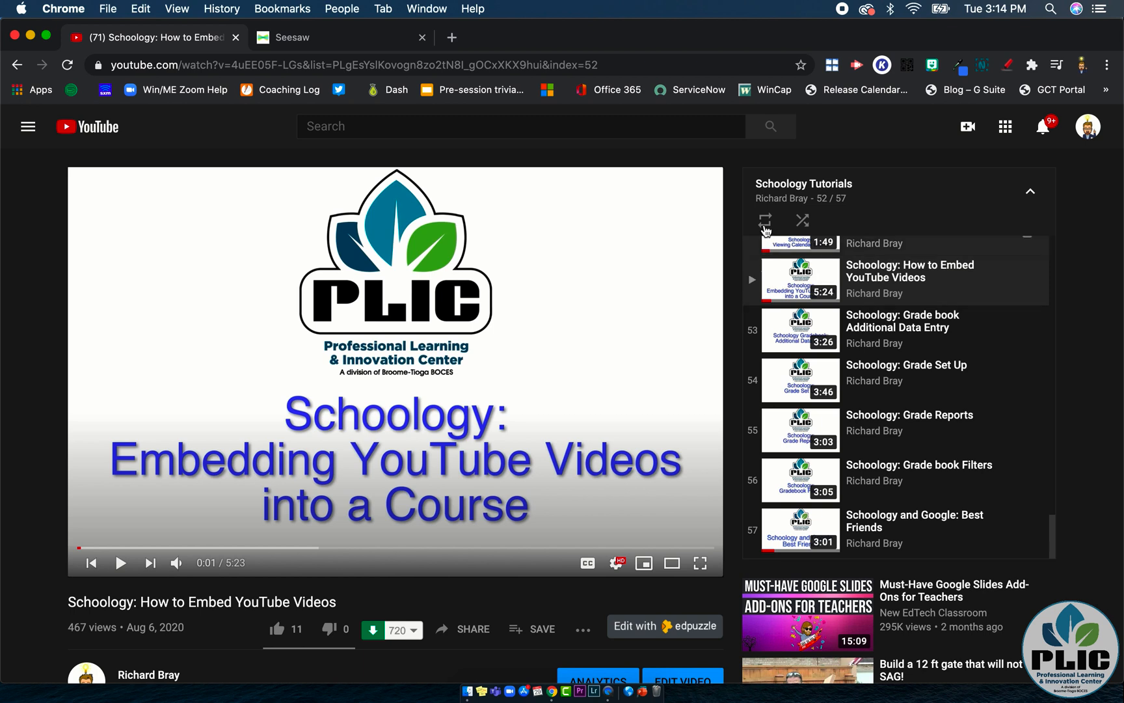
{"action": "mouse_move", "coordinate": [667, 462]}
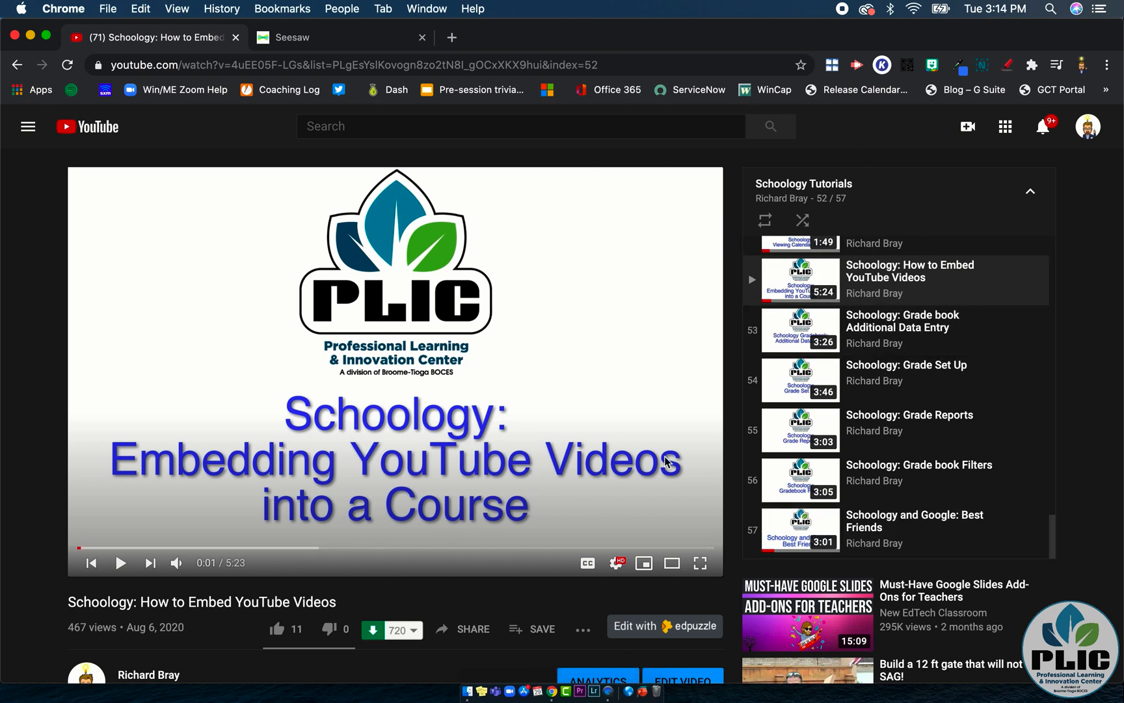
{"action": "mouse_move", "coordinate": [814, 374]}
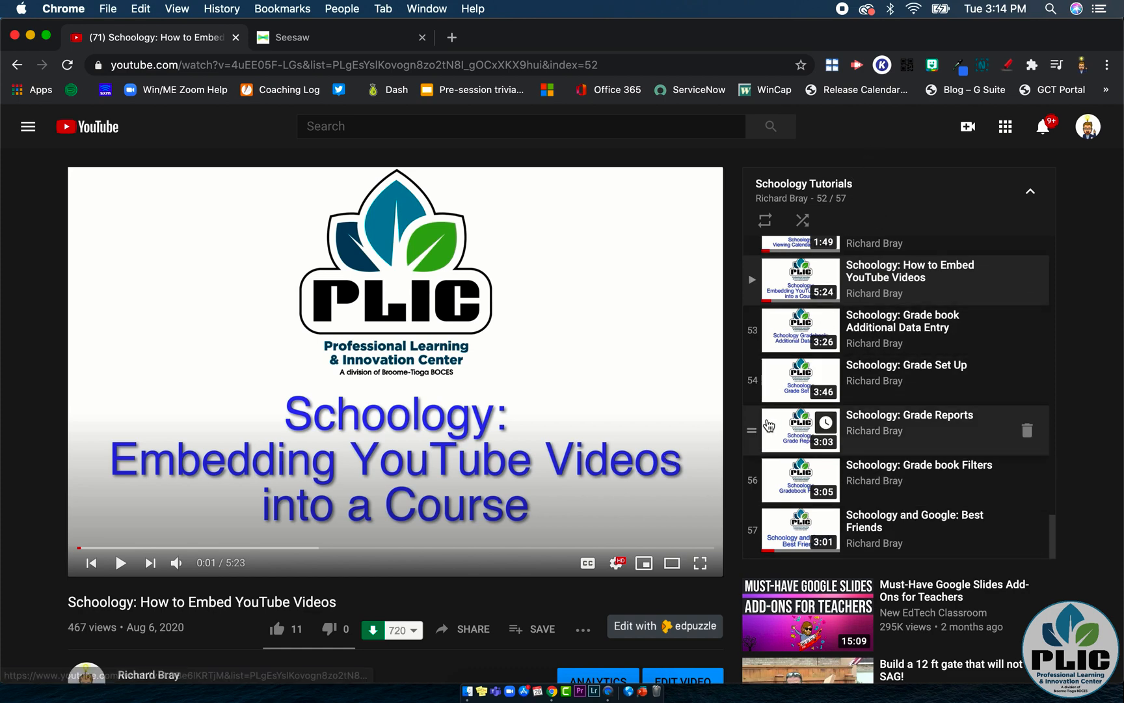
{"action": "scroll", "scroll_direction": "down", "scroll_amount": 3}
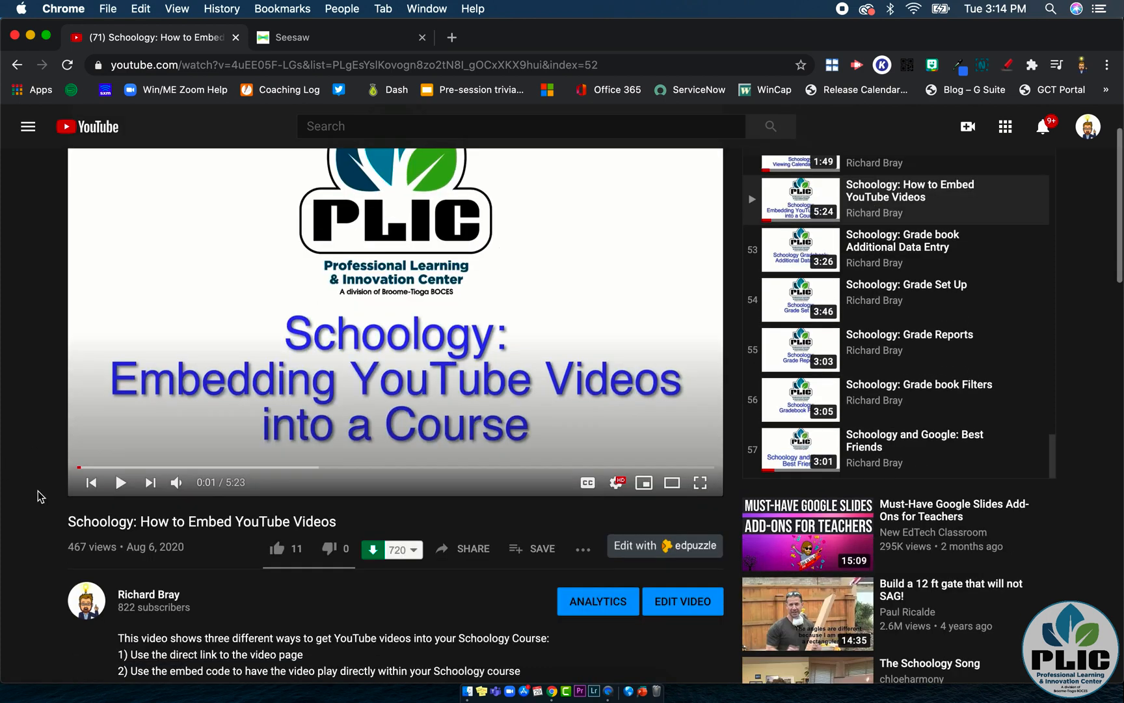
{"action": "scroll", "scroll_direction": "down", "scroll_amount": 3}
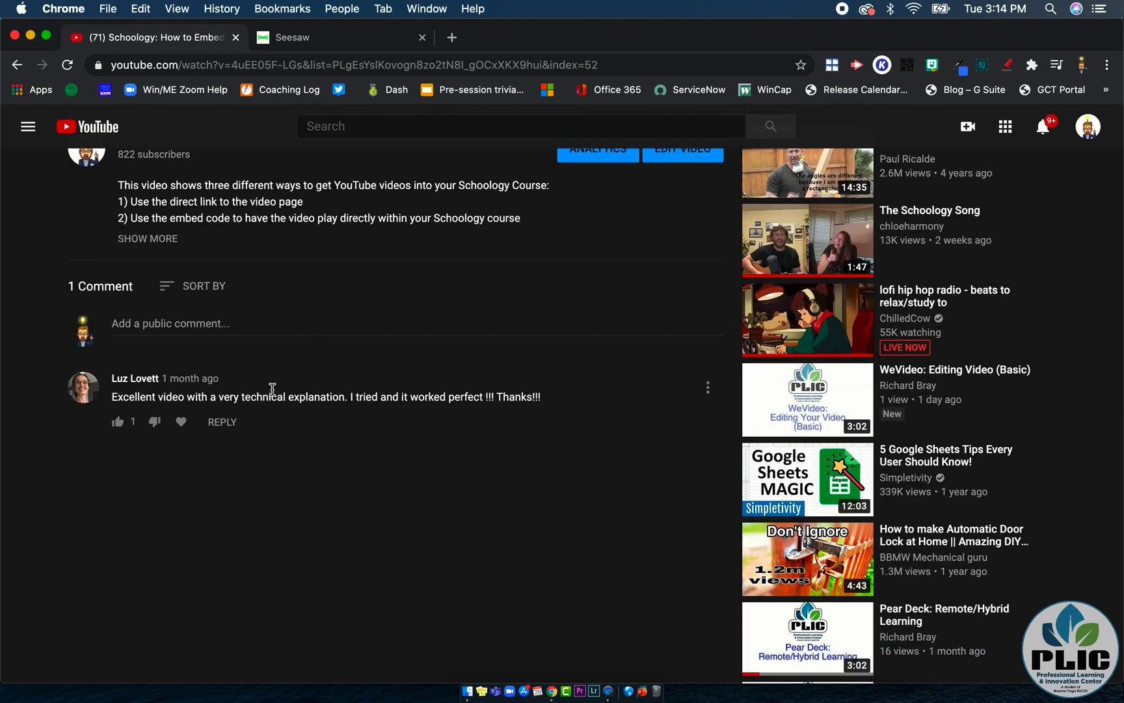
{"action": "mouse_move", "coordinate": [363, 584]}
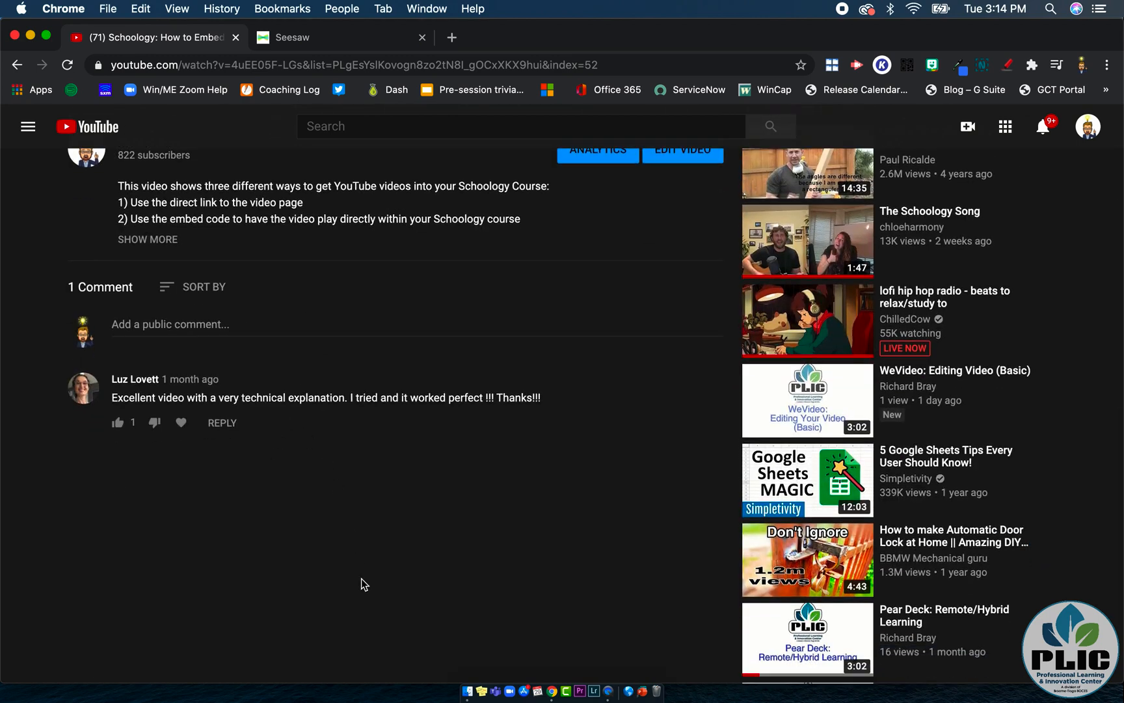
{"action": "scroll", "scroll_direction": "up", "scroll_amount": 3}
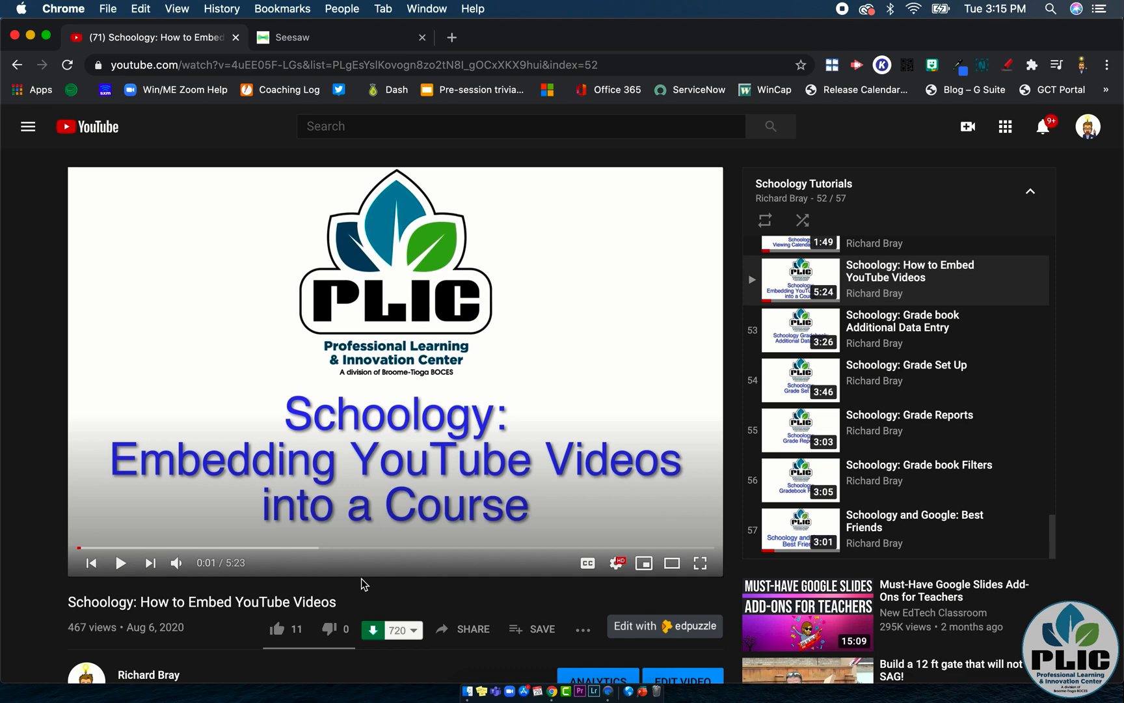
{"action": "mouse_move", "coordinate": [435, 508]}
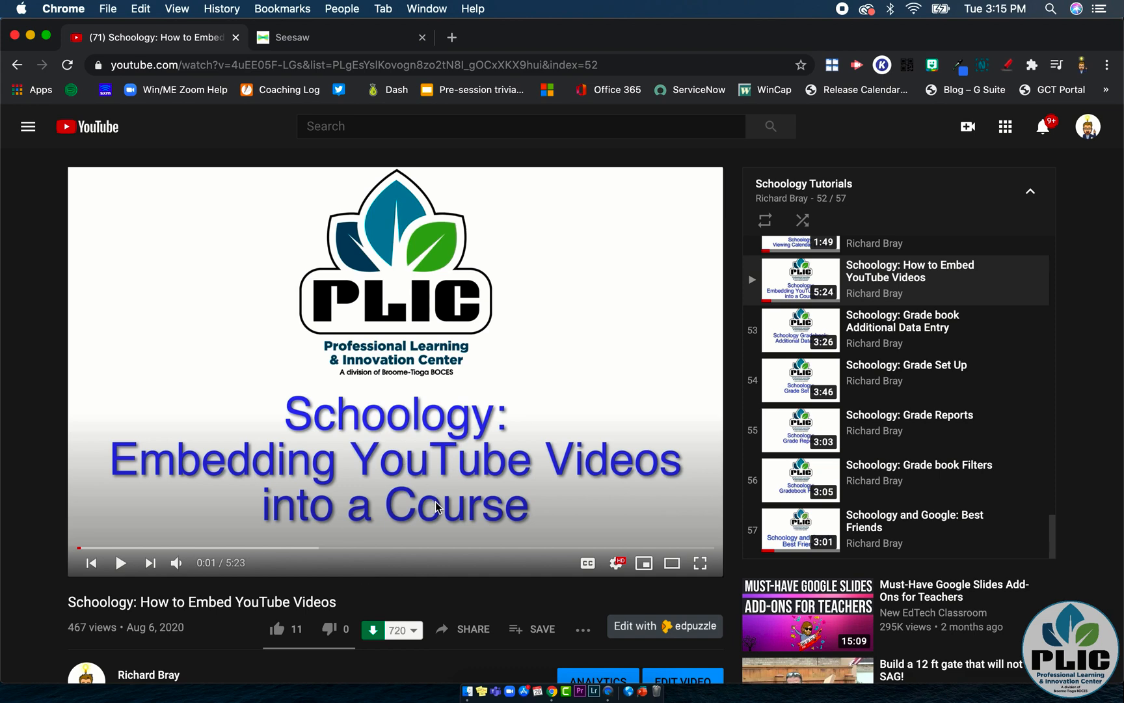
{"action": "scroll", "scroll_direction": "down", "scroll_amount": 3}
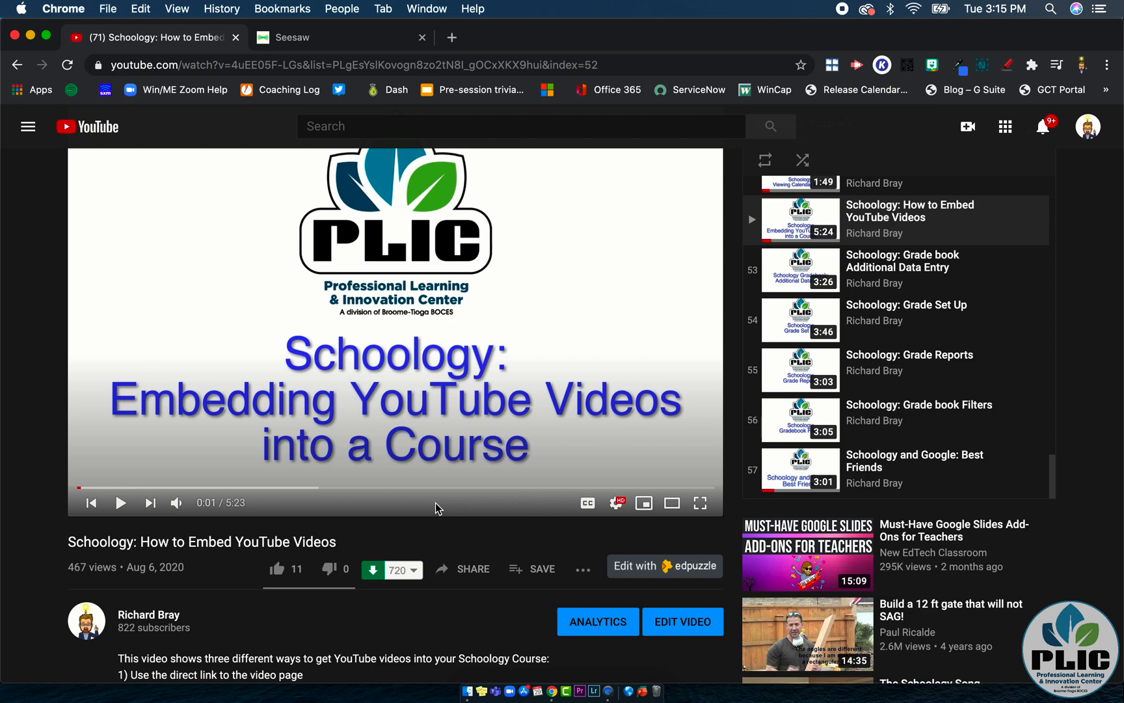
{"action": "mouse_move", "coordinate": [472, 572]}
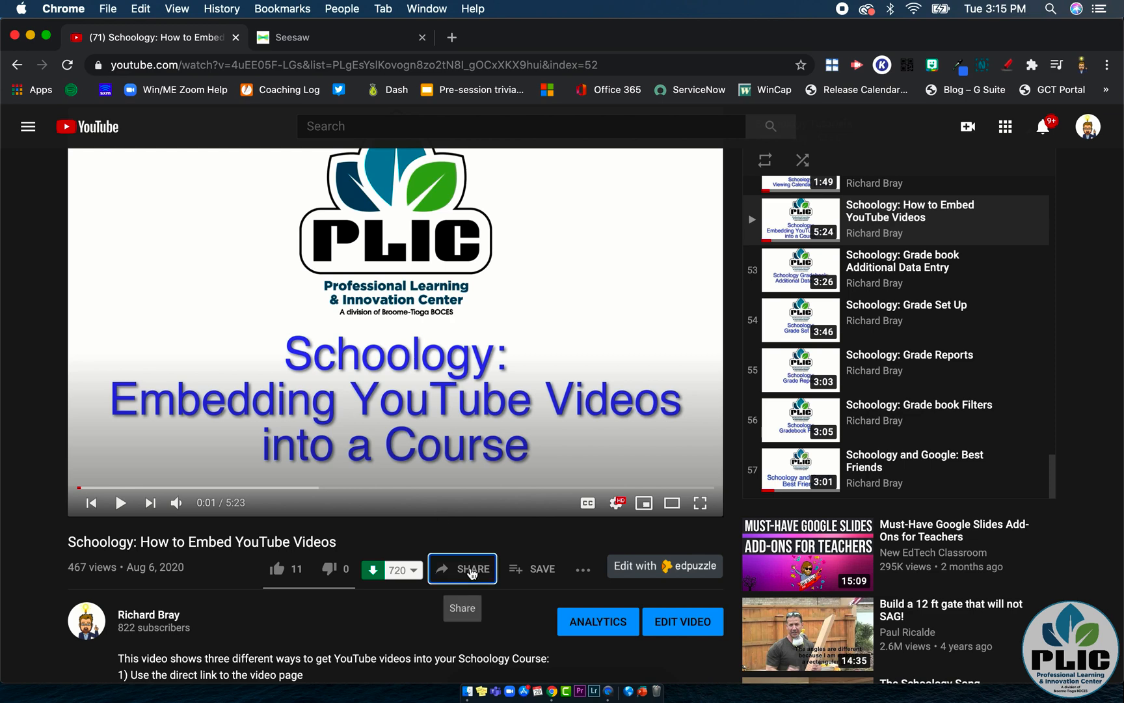
{"action": "left_click", "coordinate": [471, 569]}
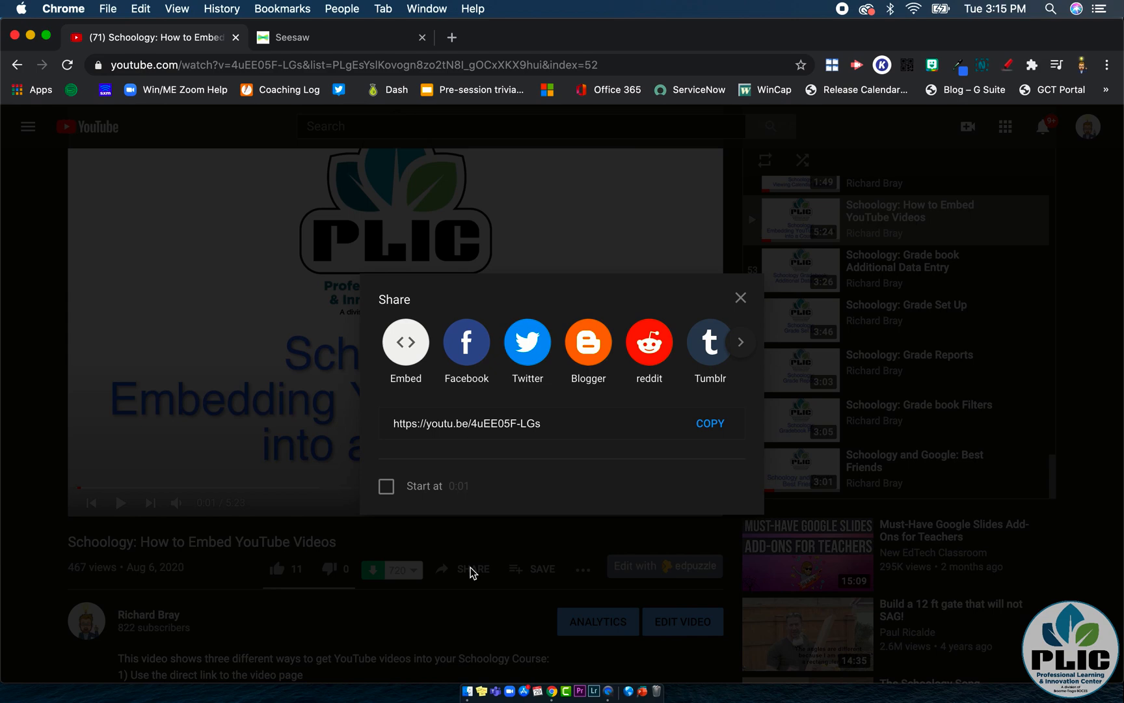
{"action": "mouse_move", "coordinate": [410, 352]}
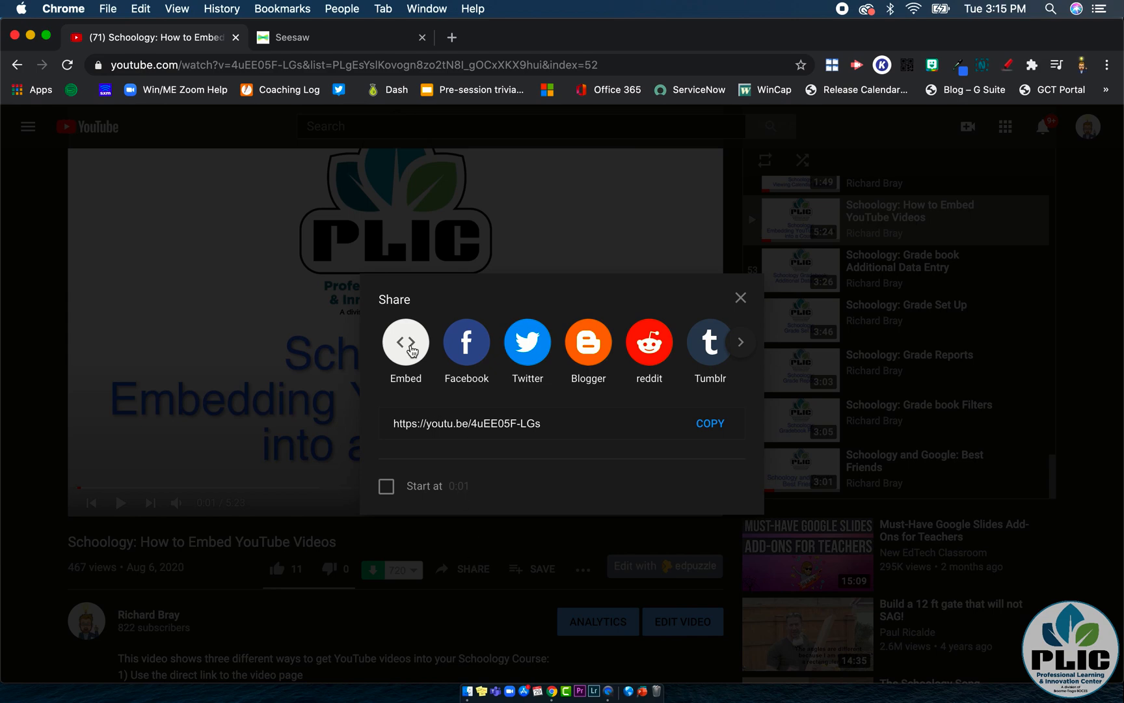
{"action": "left_click", "coordinate": [406, 342]}
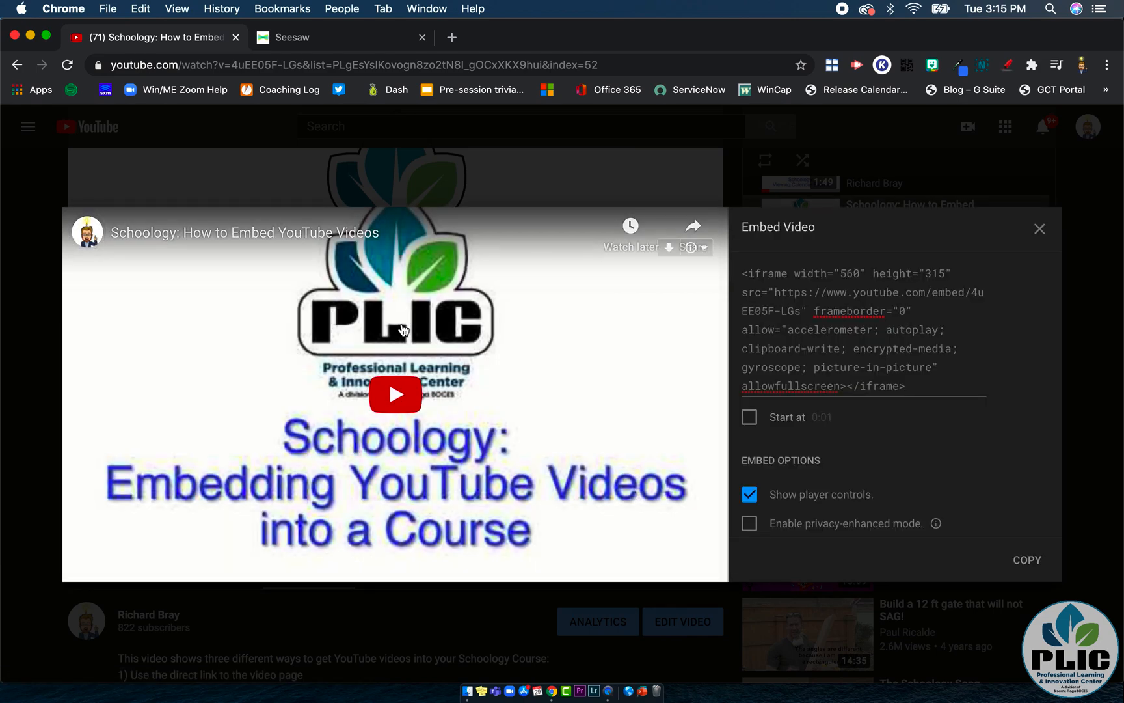
{"action": "mouse_move", "coordinate": [836, 347]}
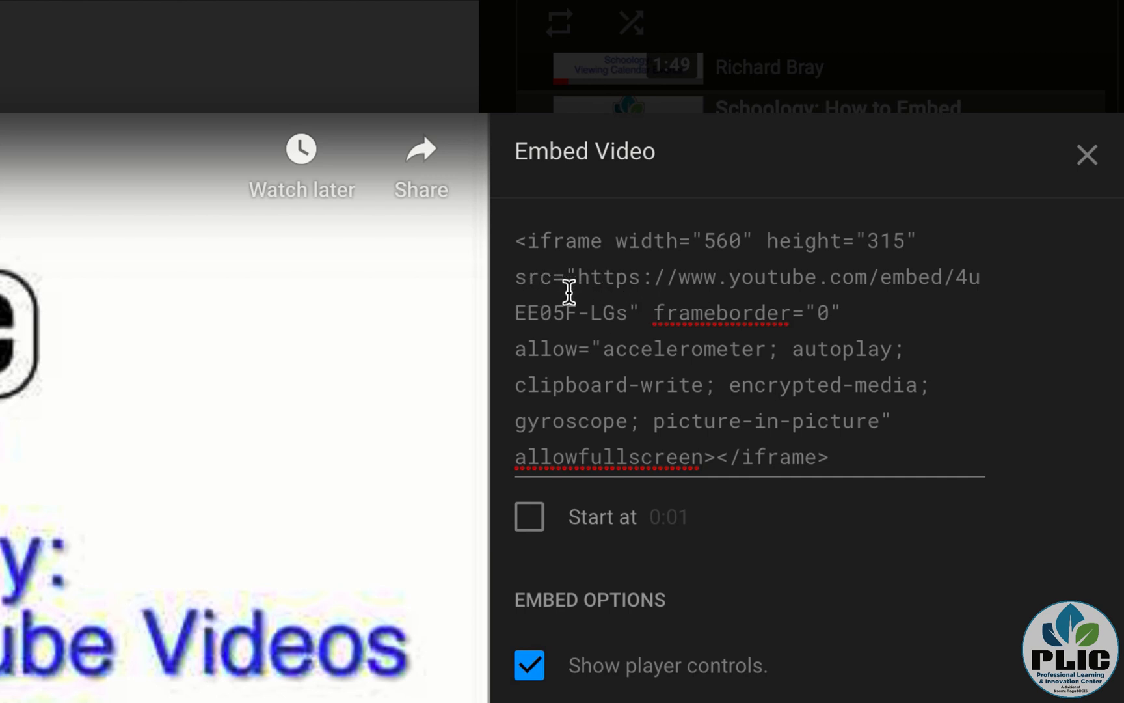
{"action": "mouse_move", "coordinate": [607, 292]}
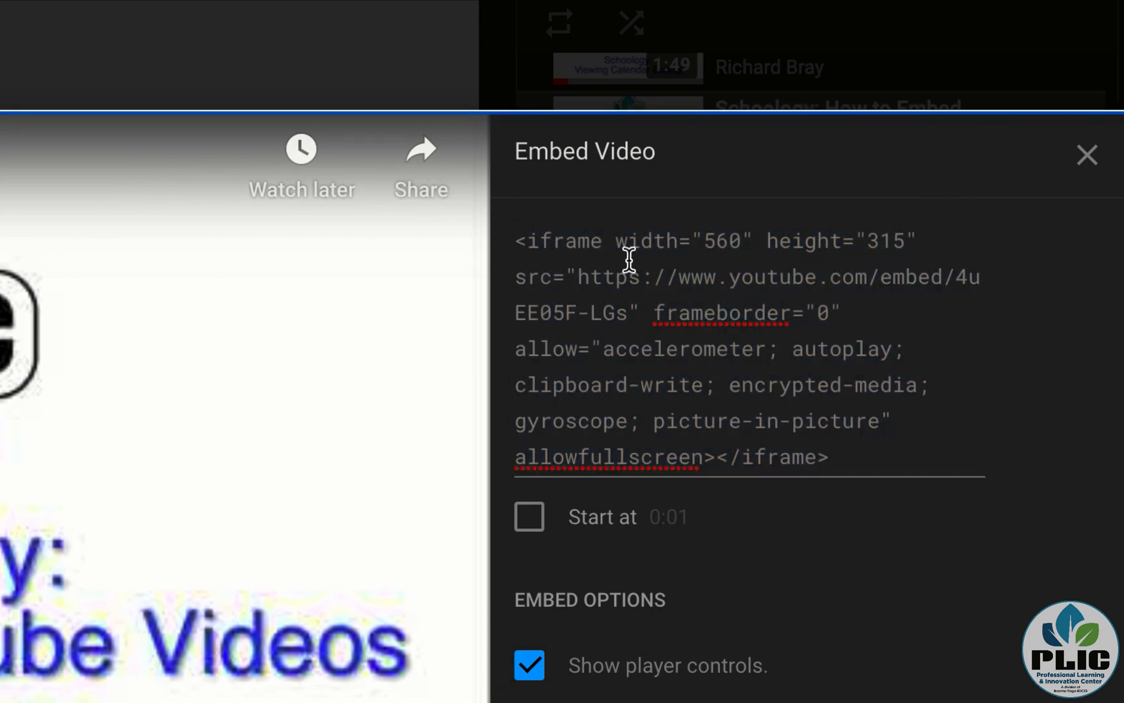
{"action": "left_click_drag", "start_coordinate": [581, 277], "coordinate": [631, 313]}
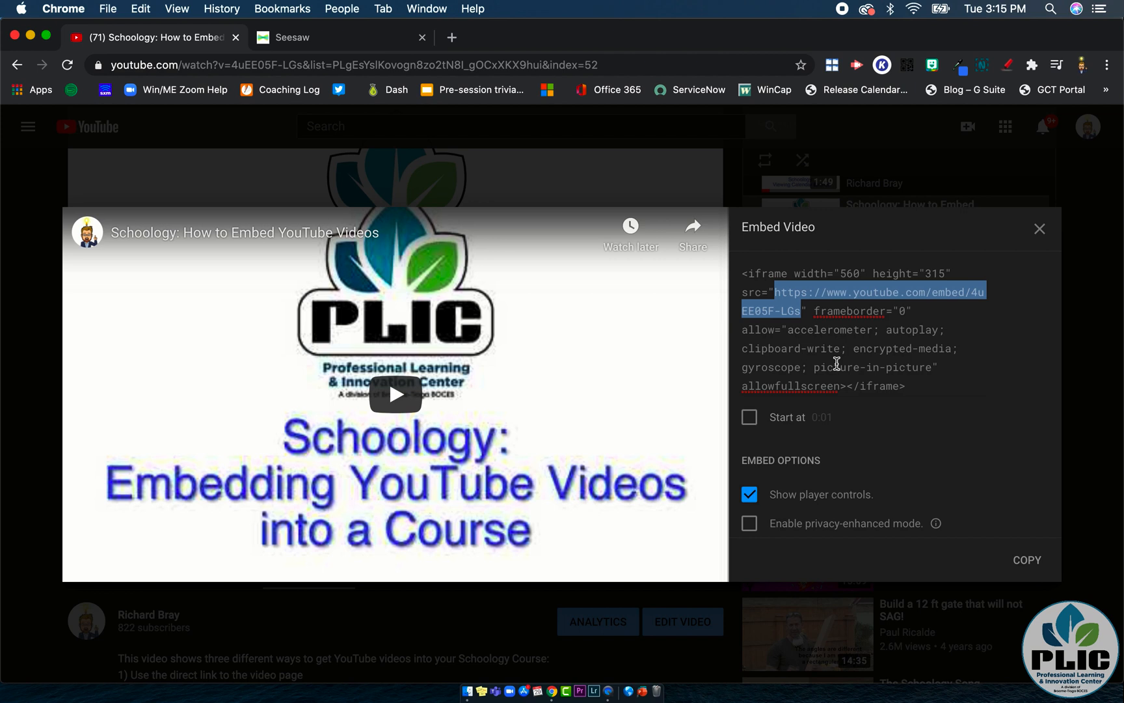
{"action": "mouse_move", "coordinate": [805, 321]}
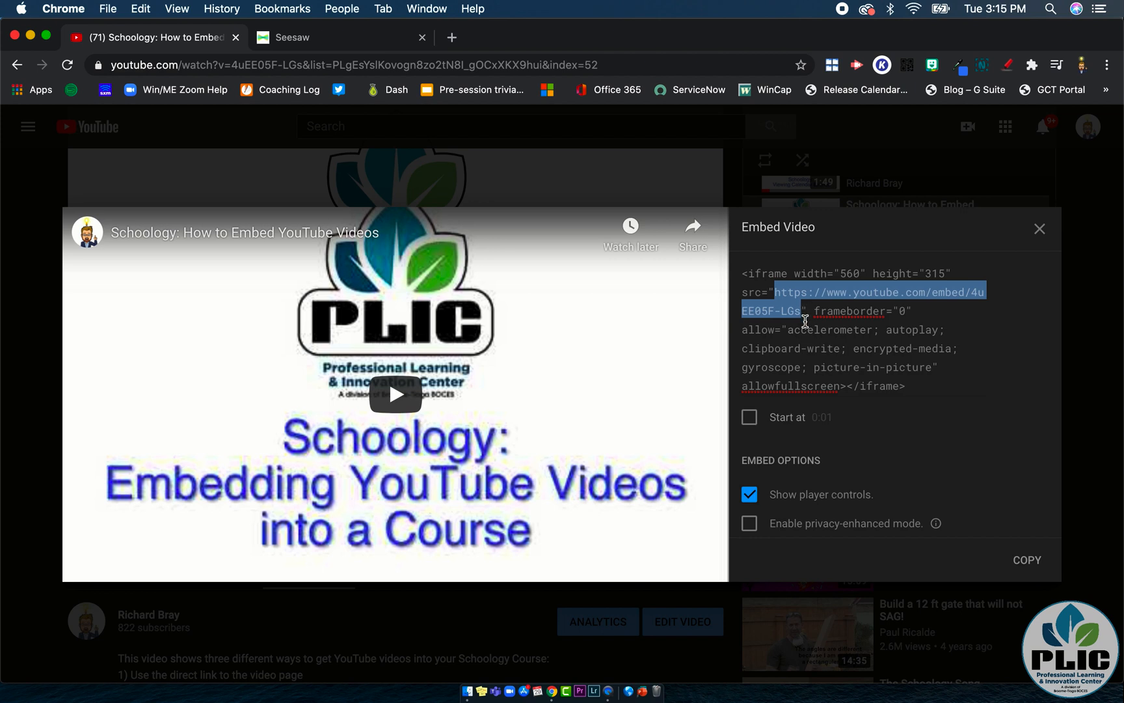
{"action": "right_click", "coordinate": [793, 311]}
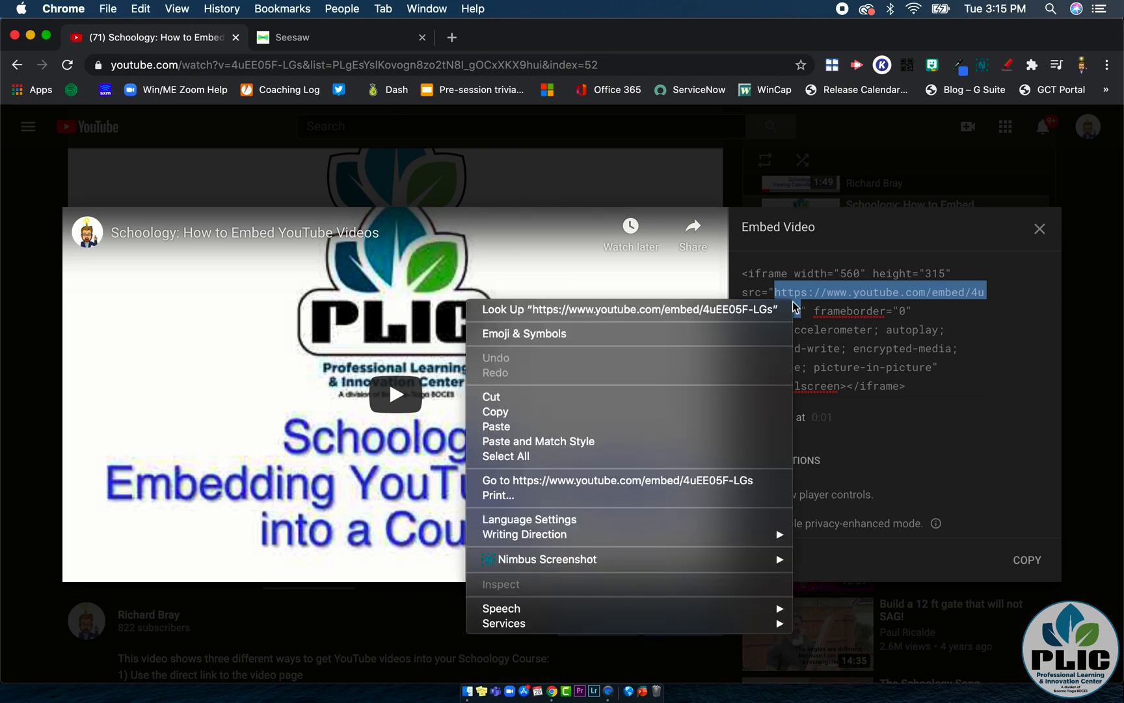
{"action": "mouse_move", "coordinate": [717, 412]}
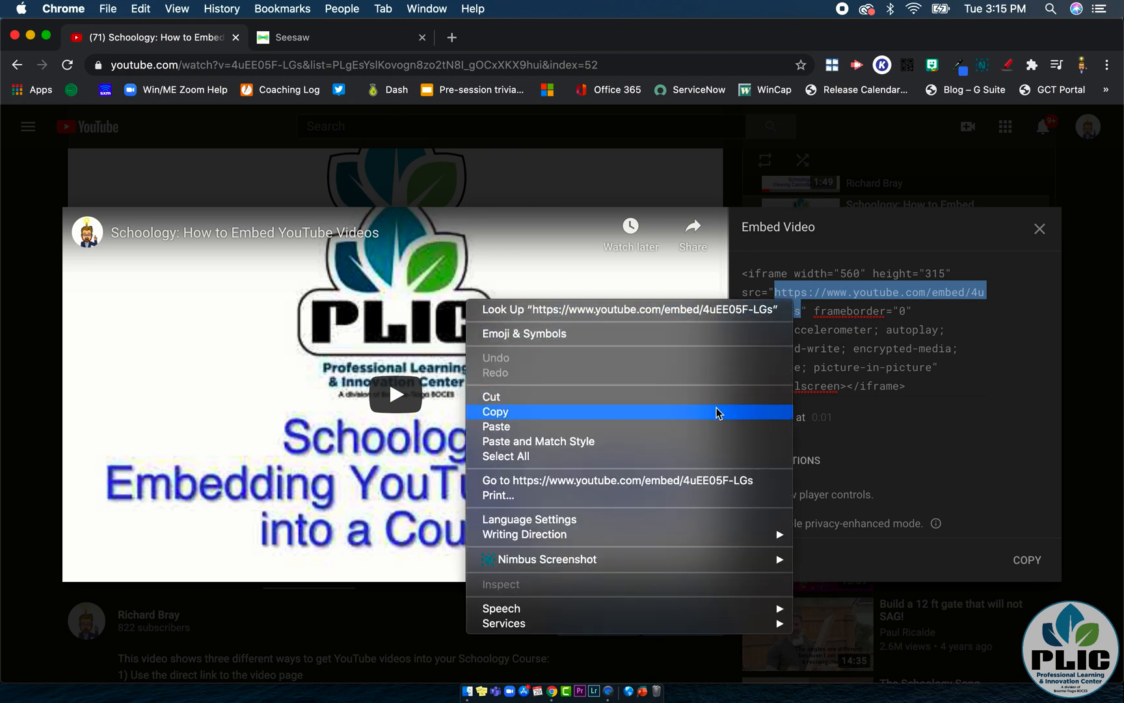
{"action": "left_click", "coordinate": [495, 411]}
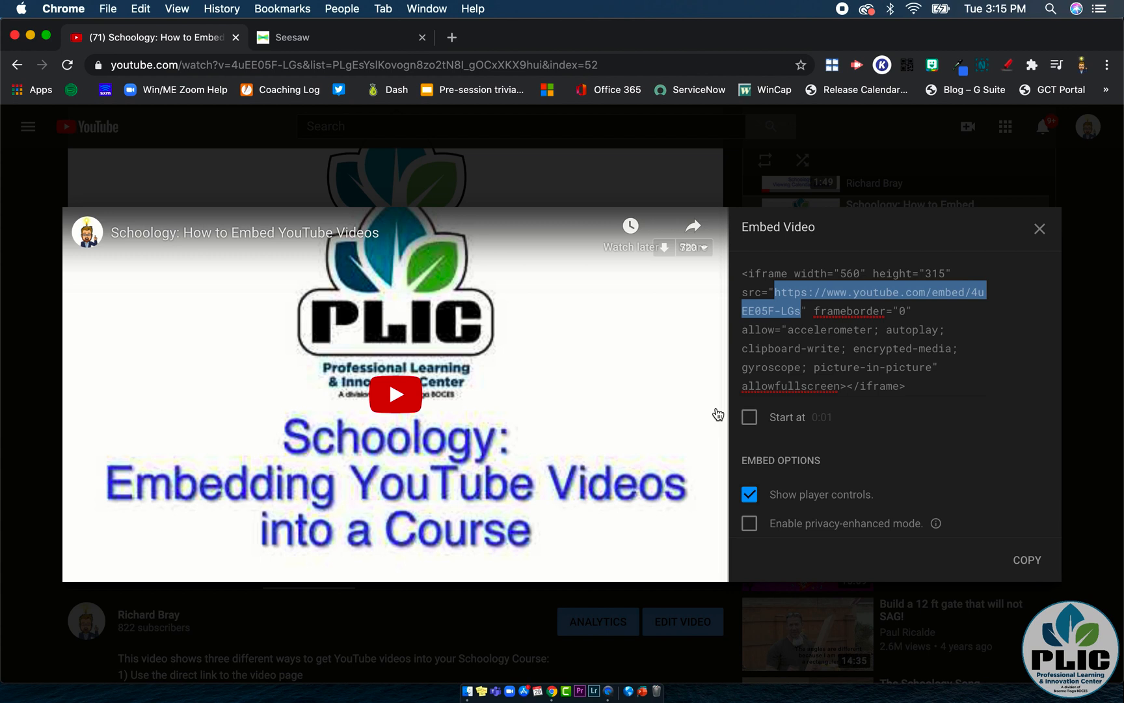
{"action": "mouse_move", "coordinate": [333, 49]}
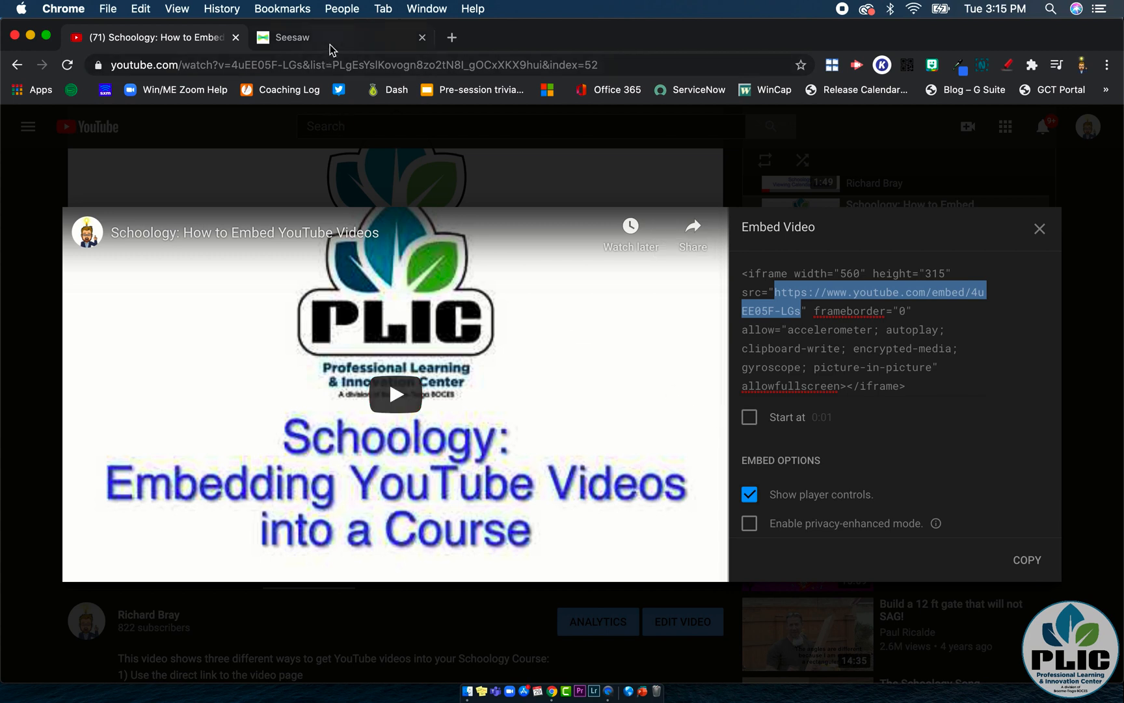
Step: Paste the embed URL into the announcement's link field to embed the video
{"action": "left_click", "coordinate": [317, 37]}
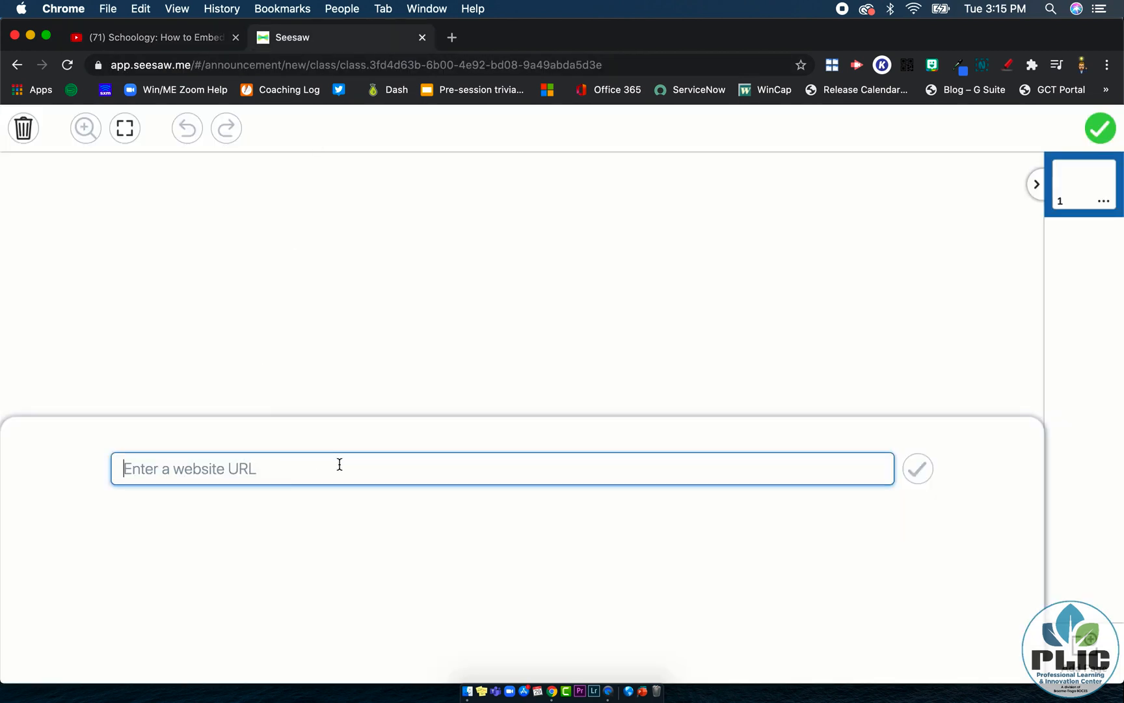
{"action": "right_click", "coordinate": [340, 469]}
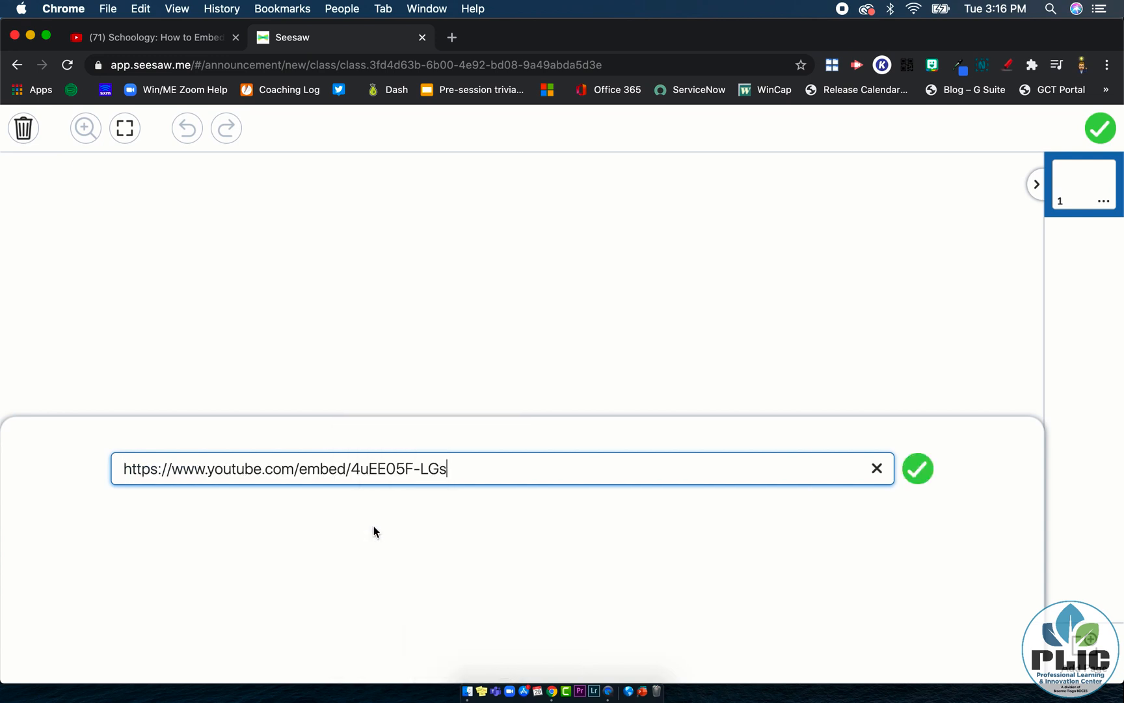
{"action": "left_click", "coordinate": [918, 469]}
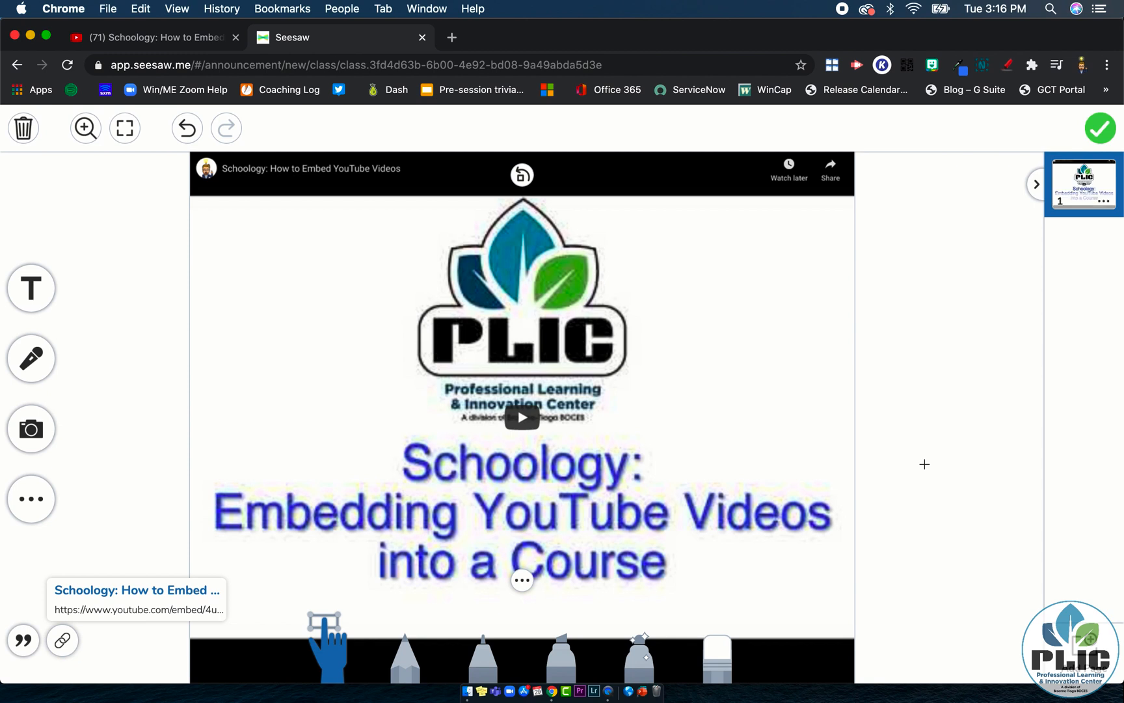
{"action": "mouse_move", "coordinate": [161, 577]}
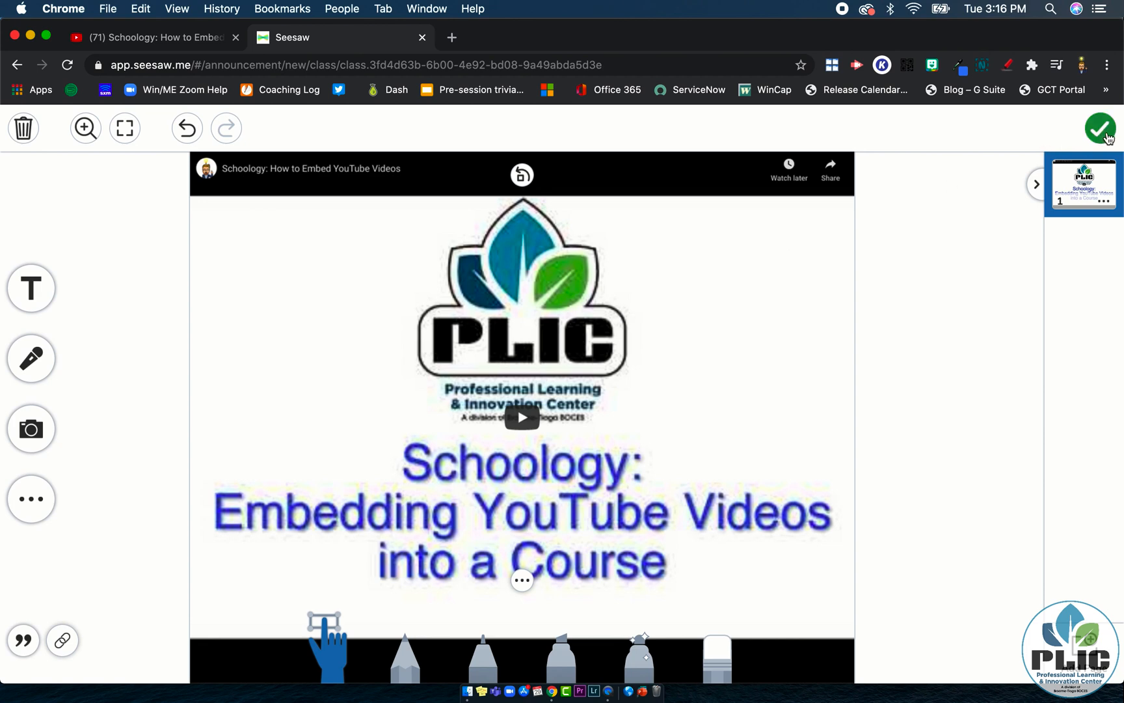
Step: Finish the 'Hi there!' announcement page and send it now to all students
{"action": "left_click", "coordinate": [1103, 128]}
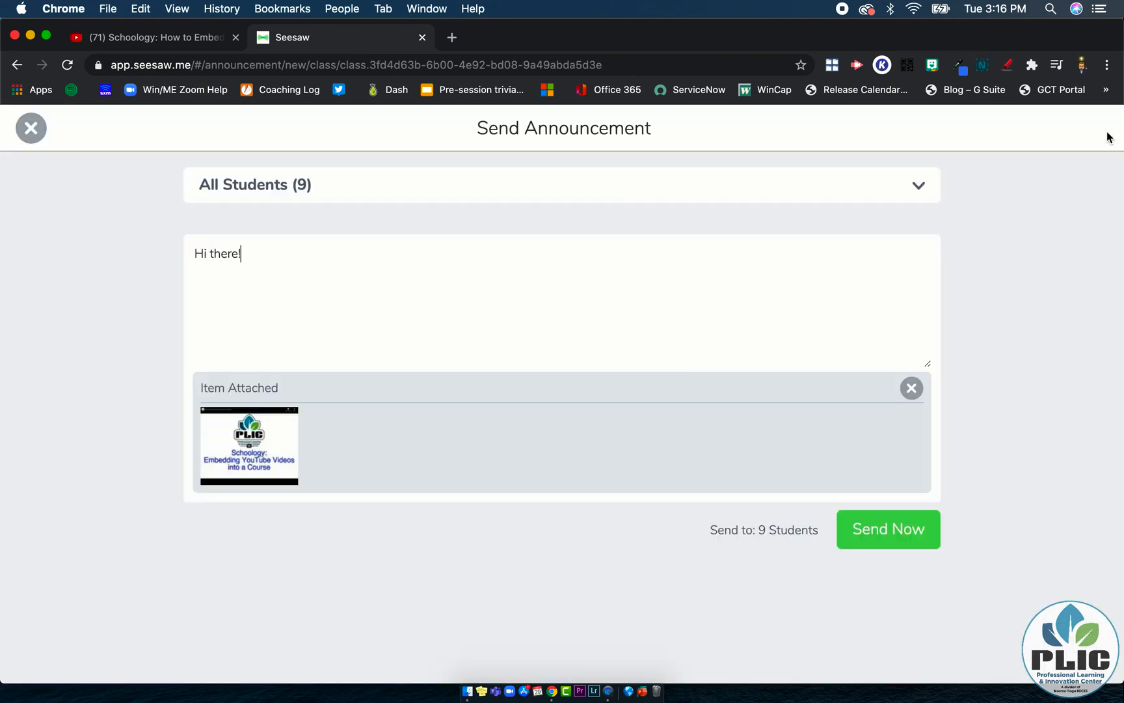
{"action": "left_click", "coordinate": [888, 529]}
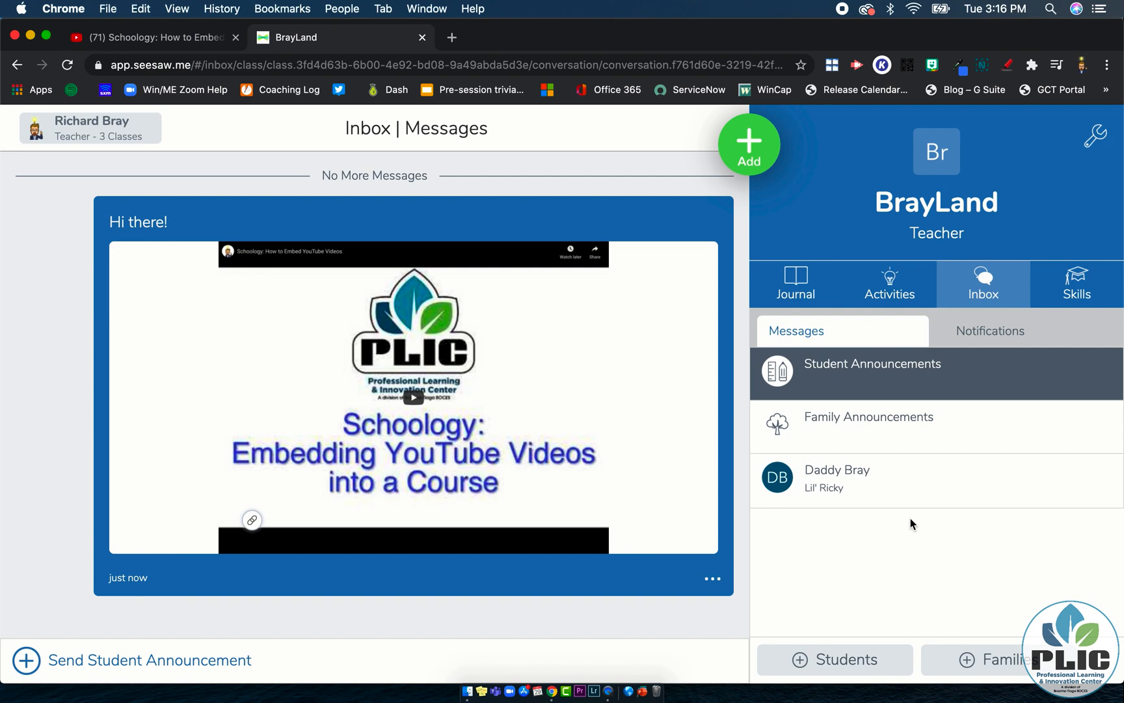
{"action": "mouse_move", "coordinate": [491, 448]}
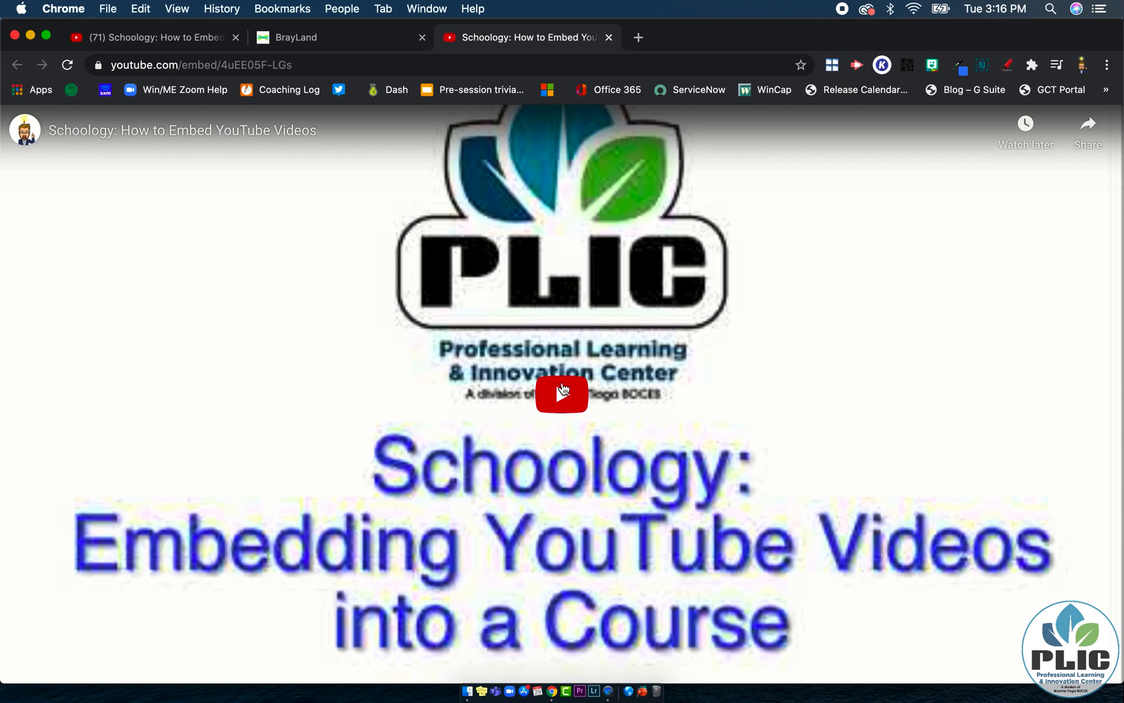
Step: Play the video briefly on its youtube.com/embed/4uEE05F-LGs page, then pause it
{"action": "left_click", "coordinate": [561, 393]}
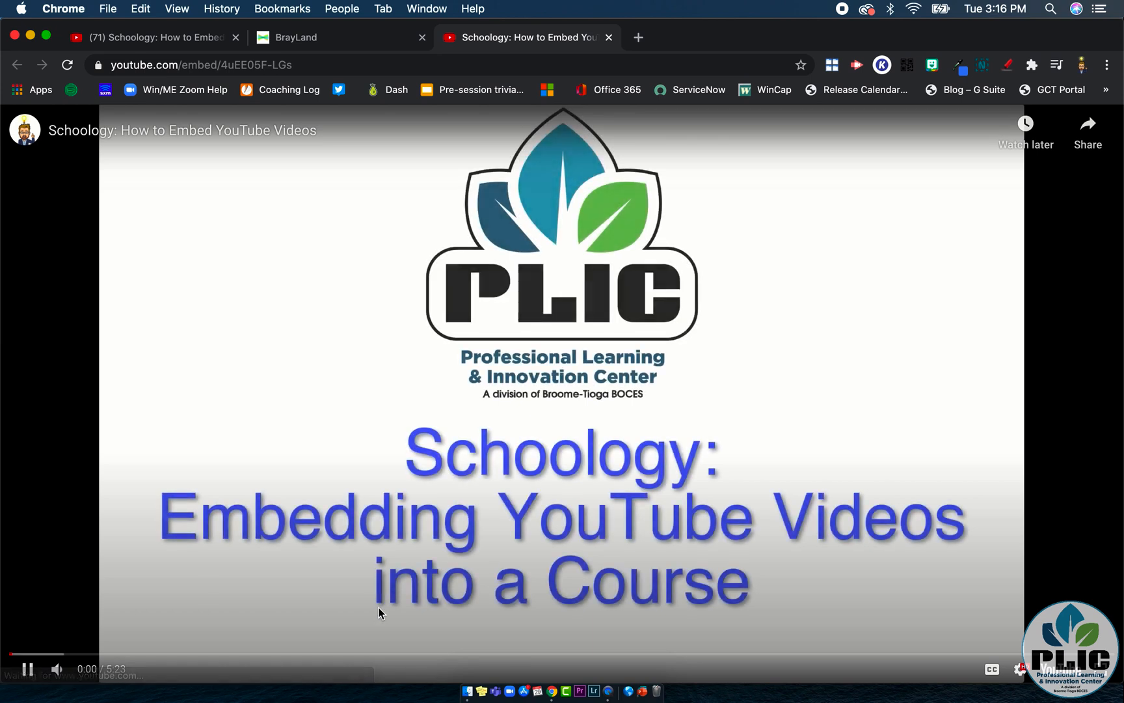
{"action": "left_click", "coordinate": [26, 668]}
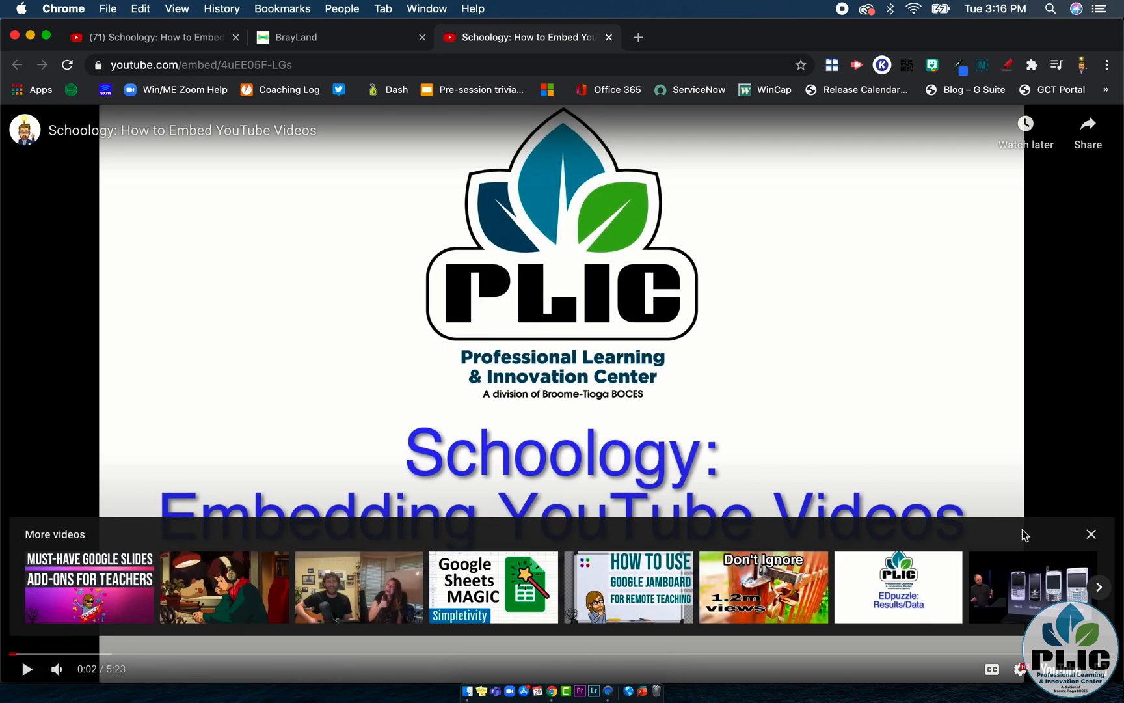
{"action": "left_click", "coordinate": [1091, 533]}
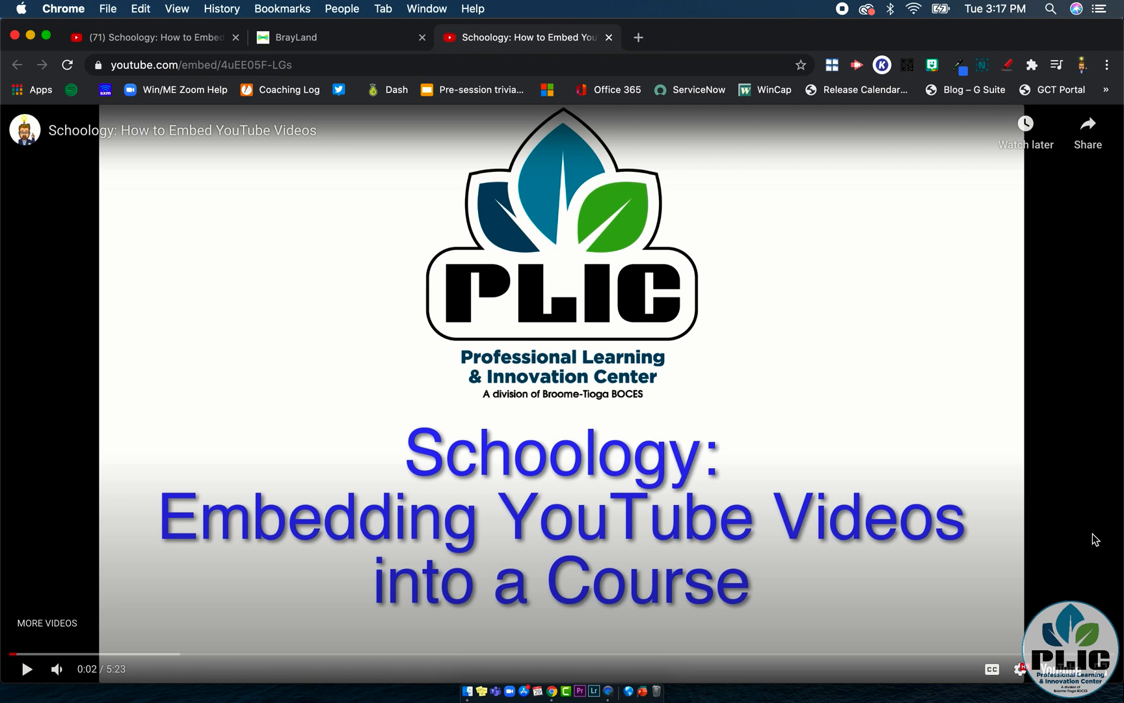
{"action": "mouse_move", "coordinate": [366, 143]}
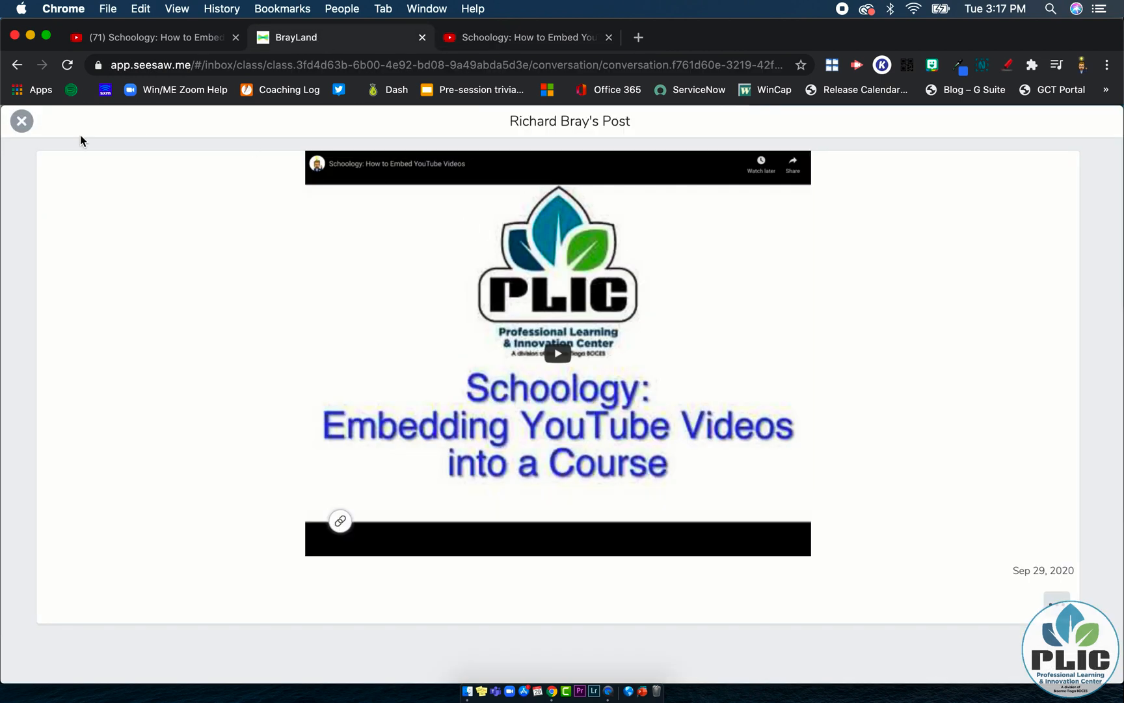
Step: Create a new activity and choose a link for its multimedia instructions
{"action": "left_click", "coordinate": [22, 121]}
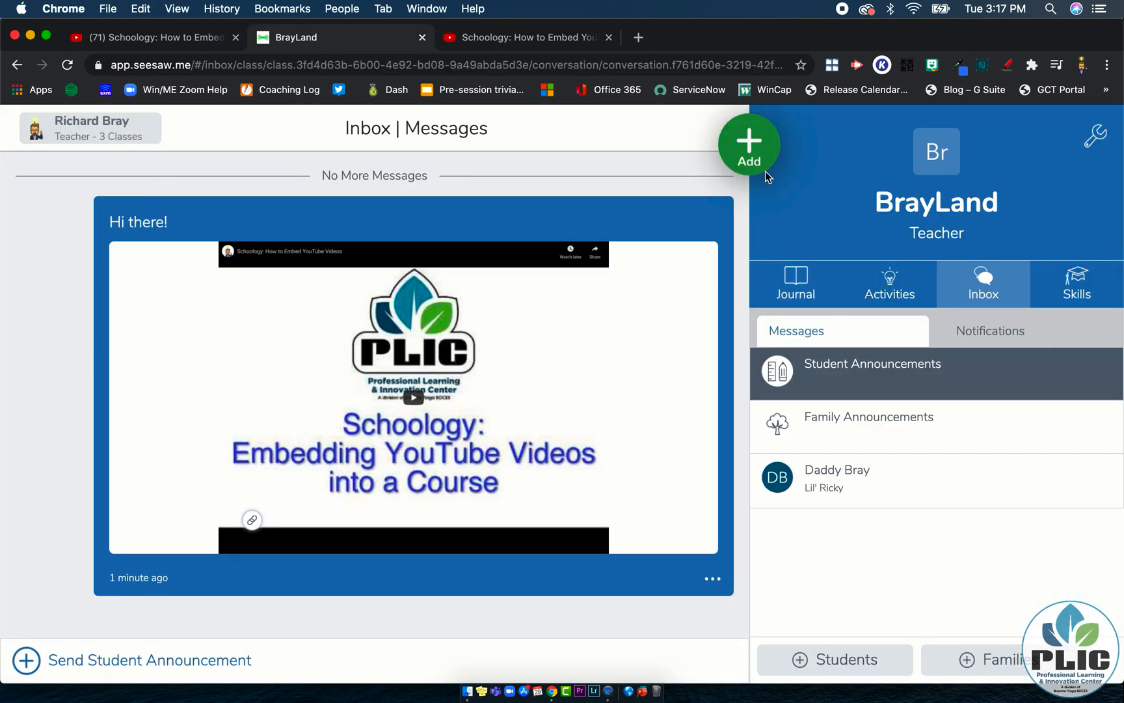
{"action": "left_click", "coordinate": [749, 142]}
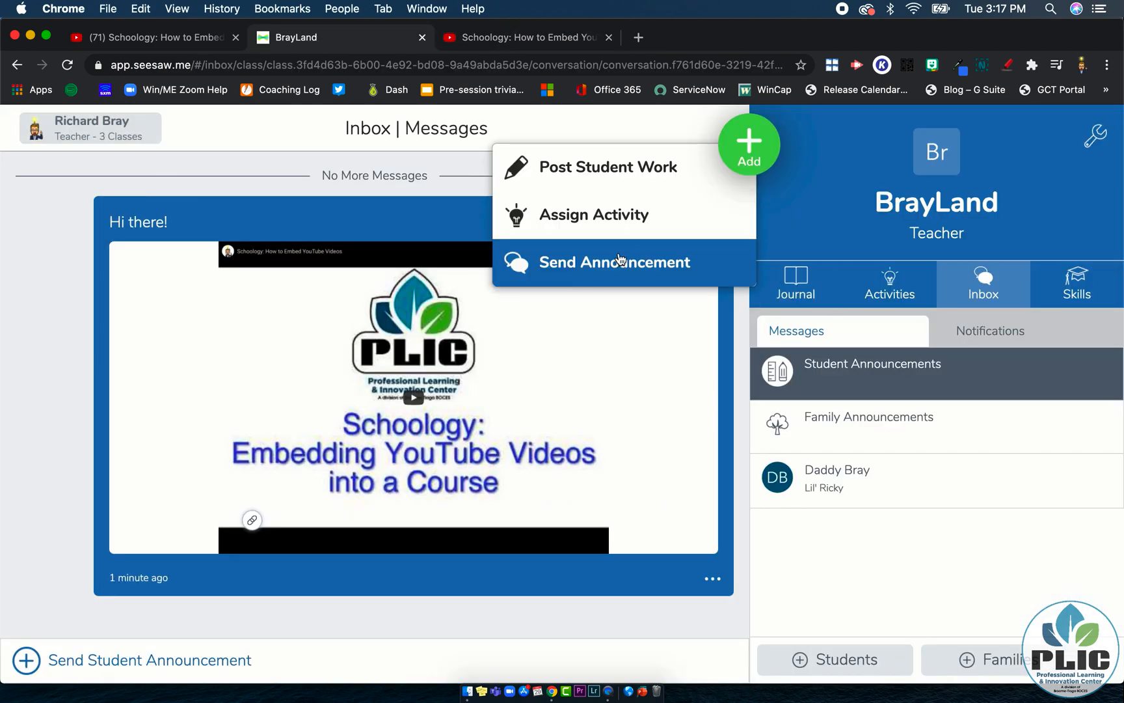
{"action": "left_click", "coordinate": [594, 215]}
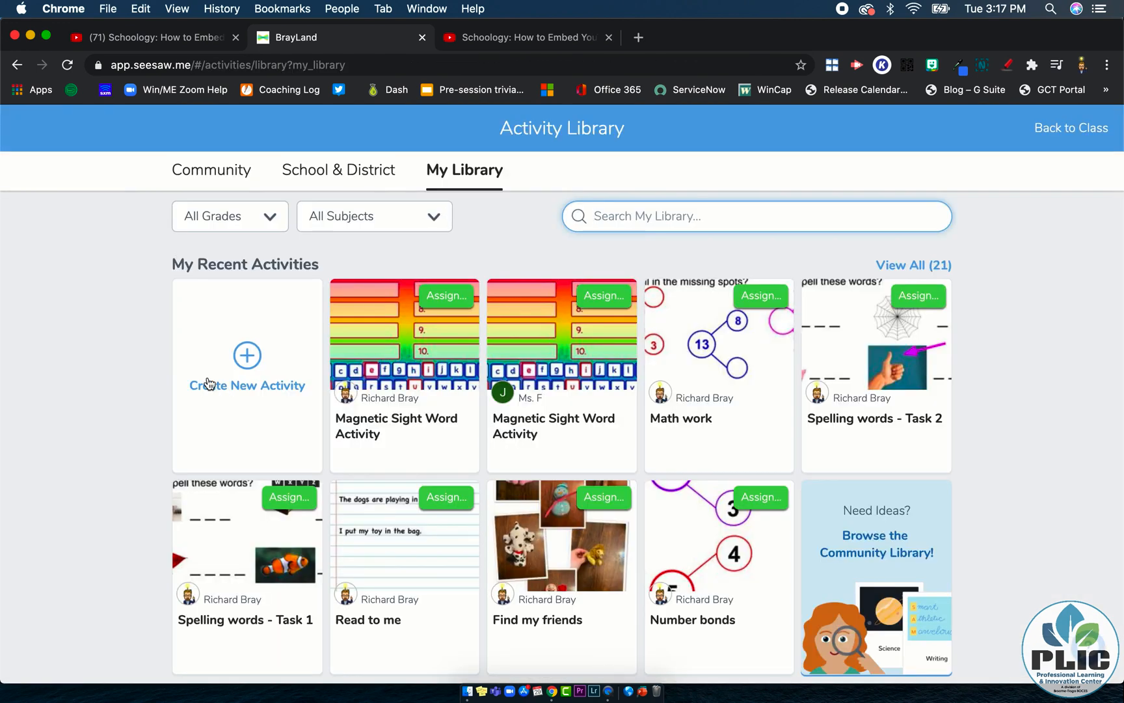
{"action": "left_click", "coordinate": [247, 355]}
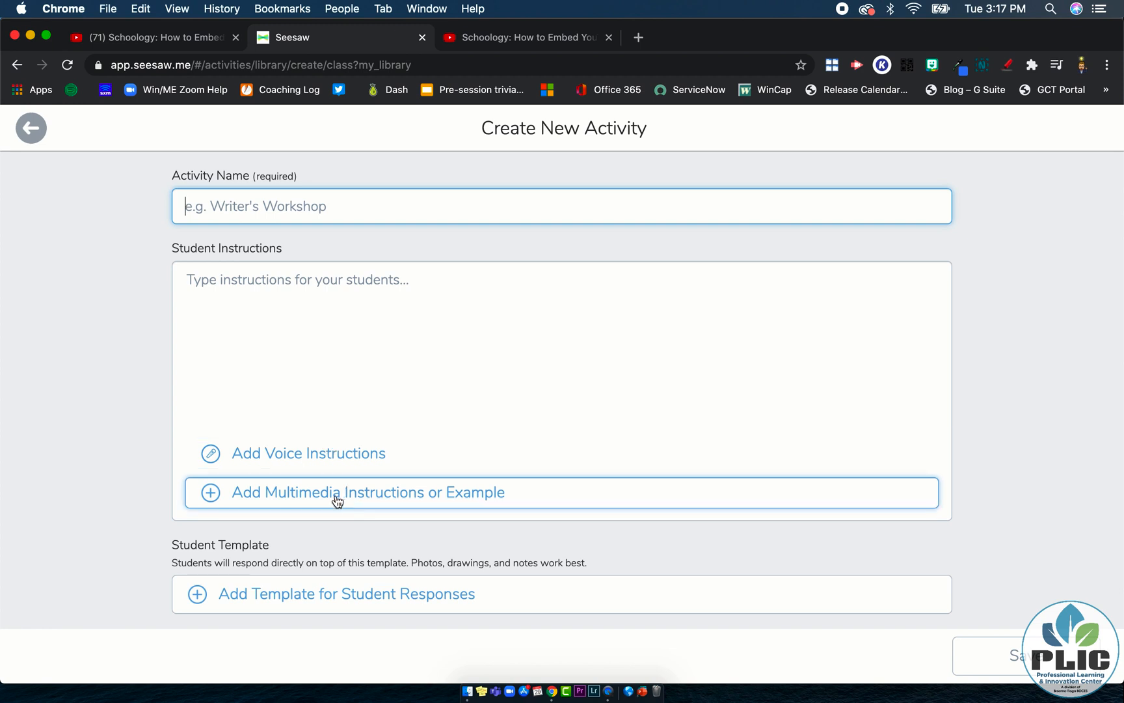
{"action": "left_click", "coordinate": [339, 492]}
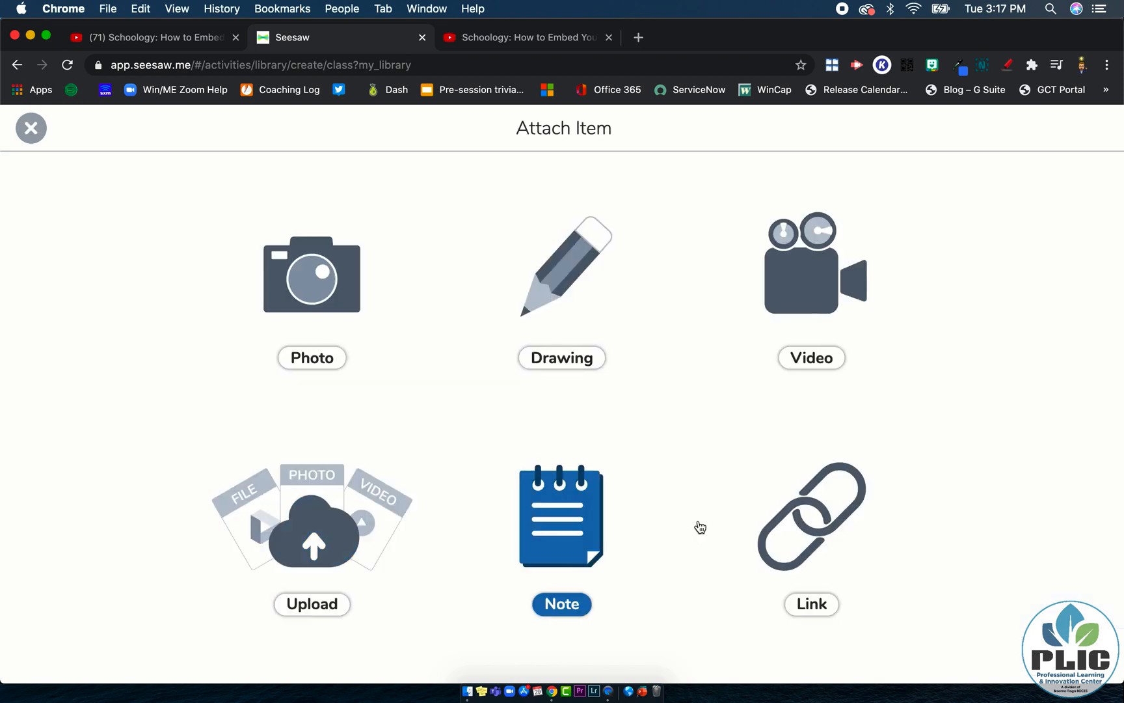
{"action": "left_click", "coordinate": [812, 521]}
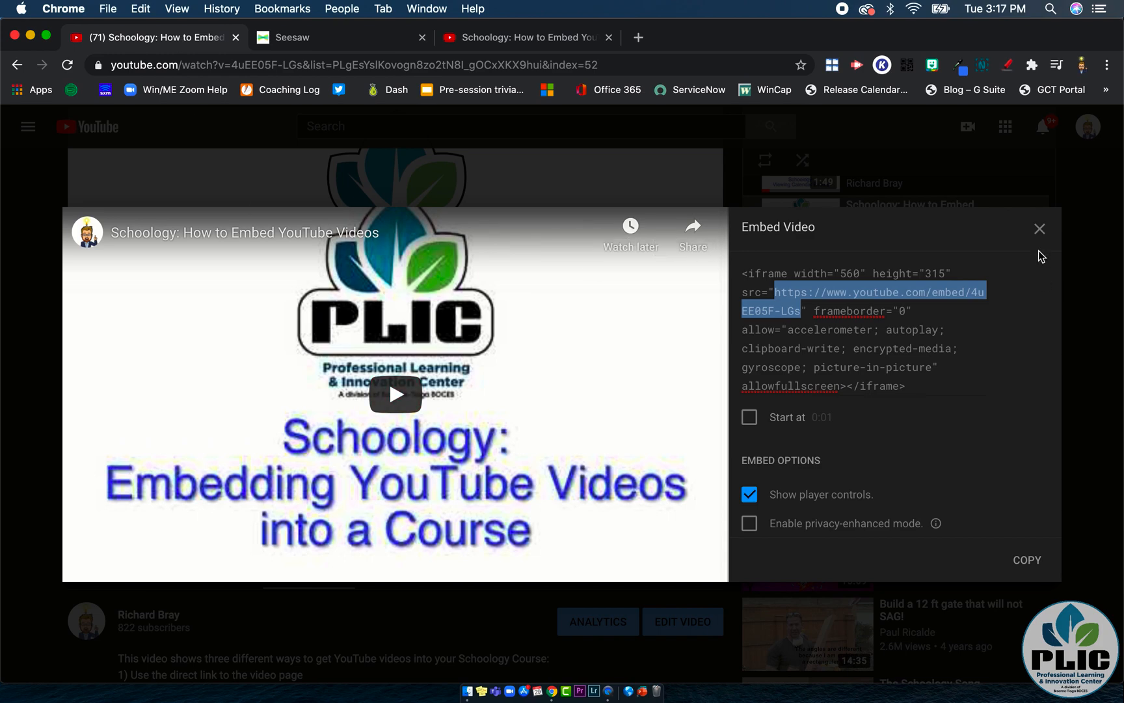
Step: Revisit the video's Share and Embed panels to compare the short and embed link formats
{"action": "left_click", "coordinate": [1039, 229]}
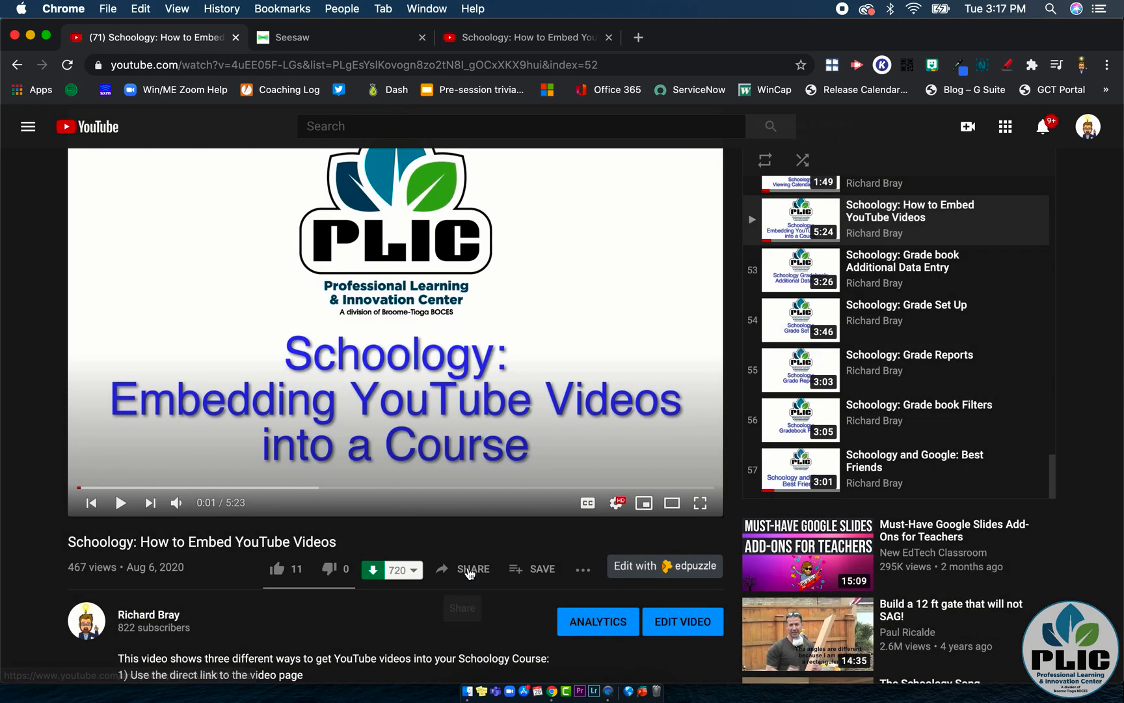
{"action": "left_click", "coordinate": [469, 569]}
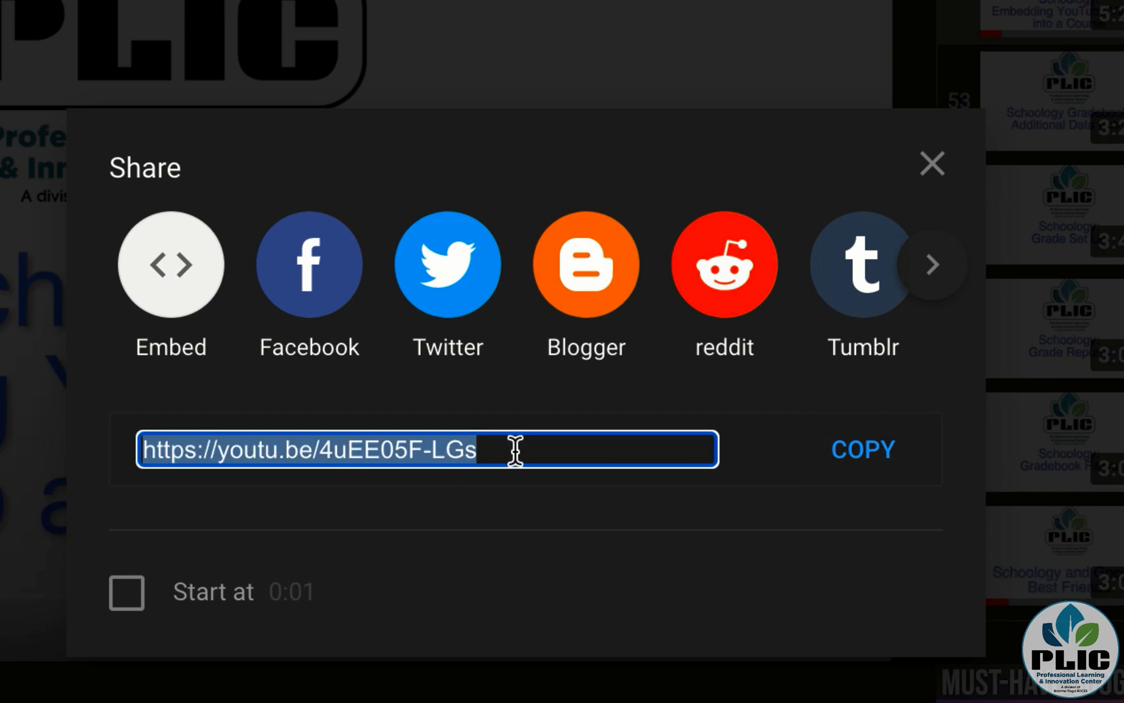
{"action": "mouse_move", "coordinate": [215, 493]}
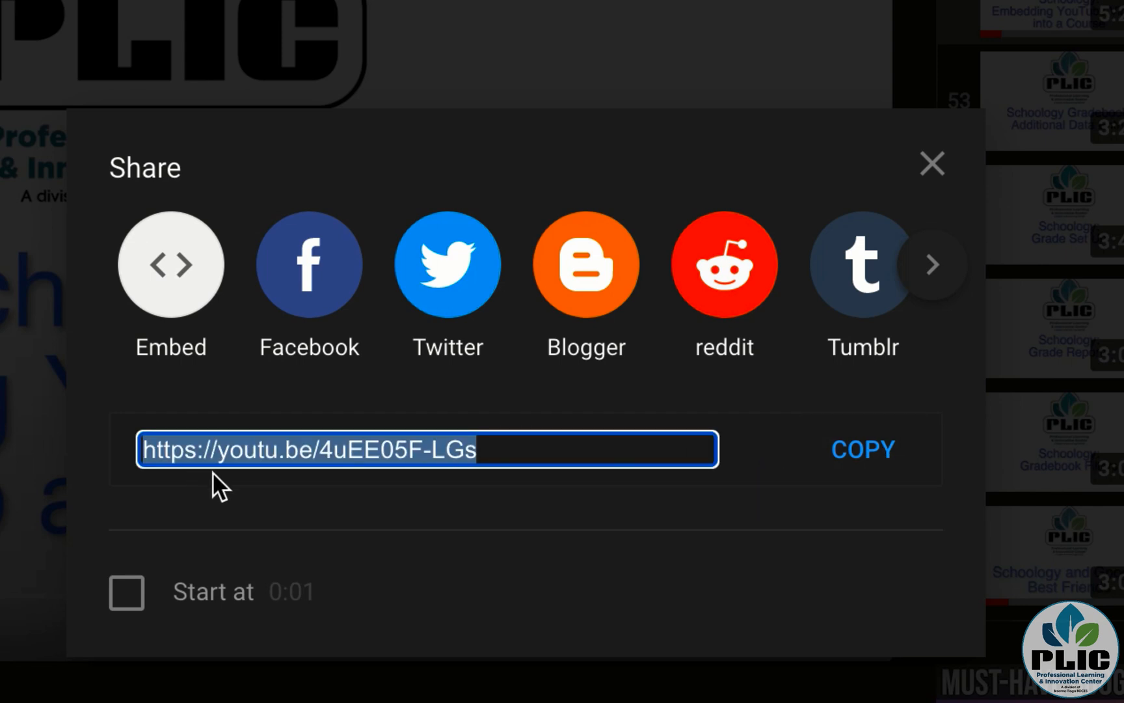
{"action": "left_click", "coordinate": [932, 162]}
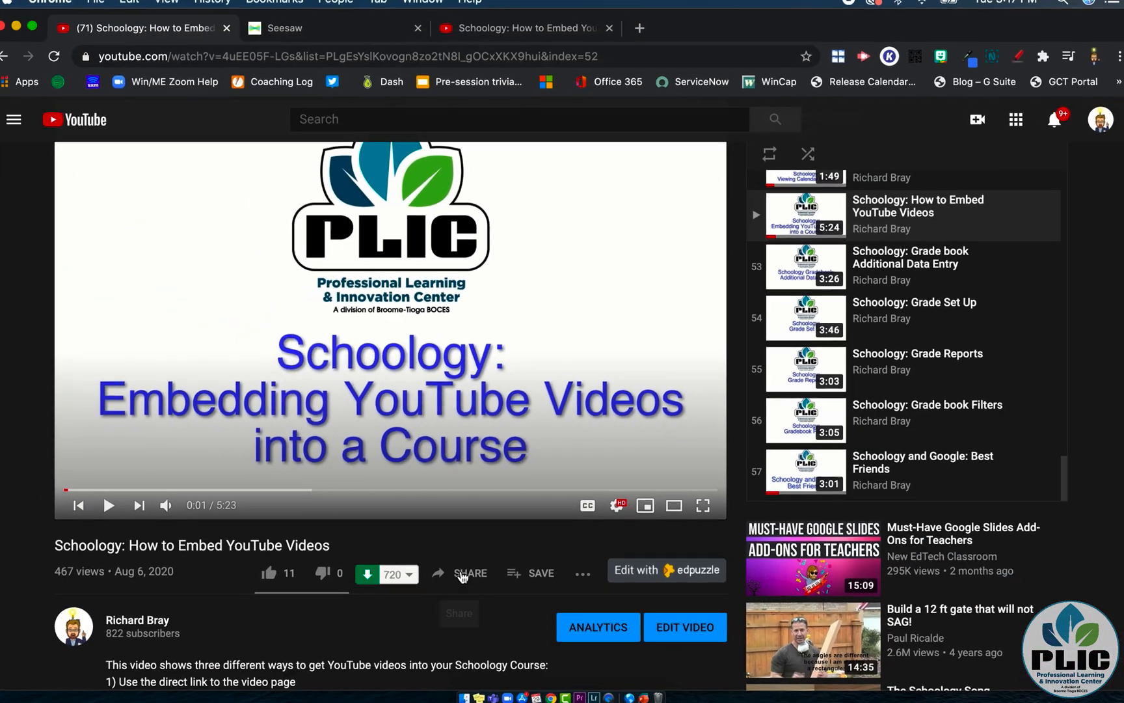
{"action": "left_click", "coordinate": [470, 573]}
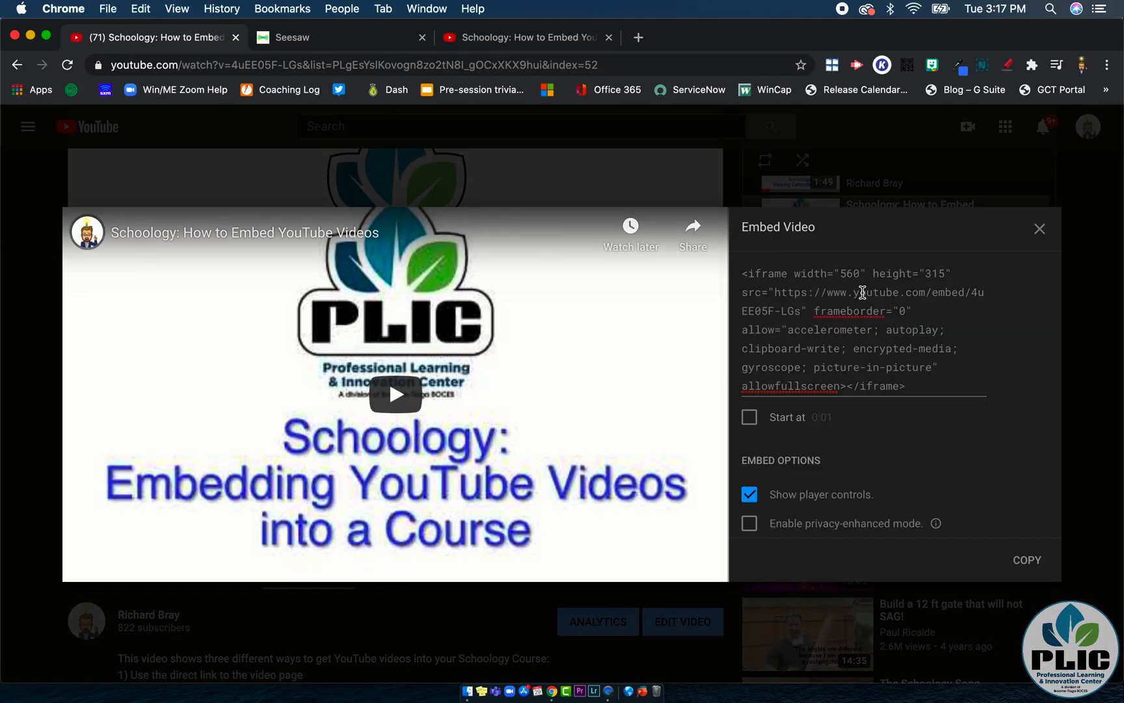
{"action": "mouse_move", "coordinate": [951, 299]}
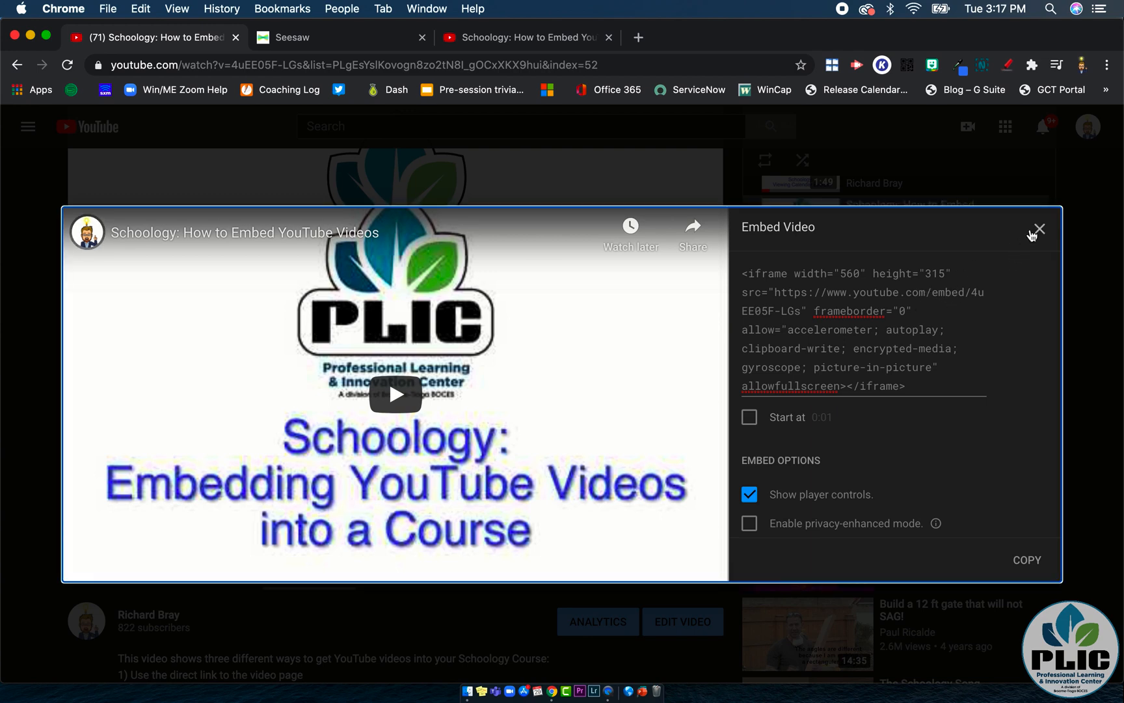
{"action": "left_click", "coordinate": [1039, 230]}
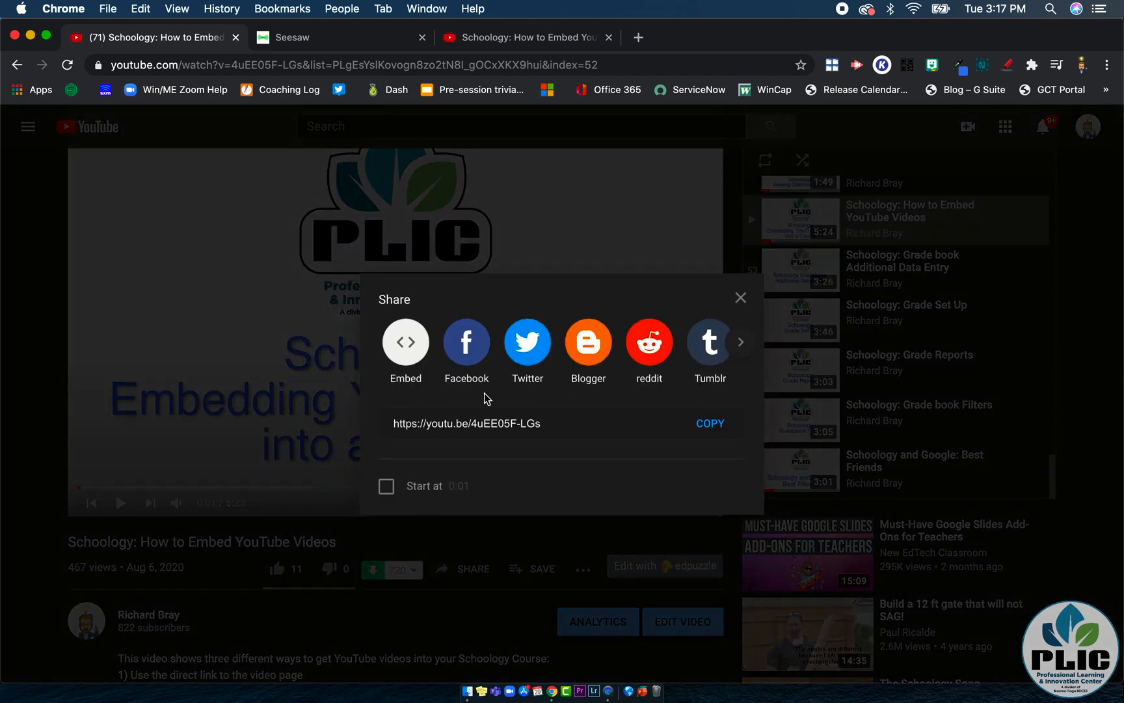
{"action": "left_click", "coordinate": [710, 423]}
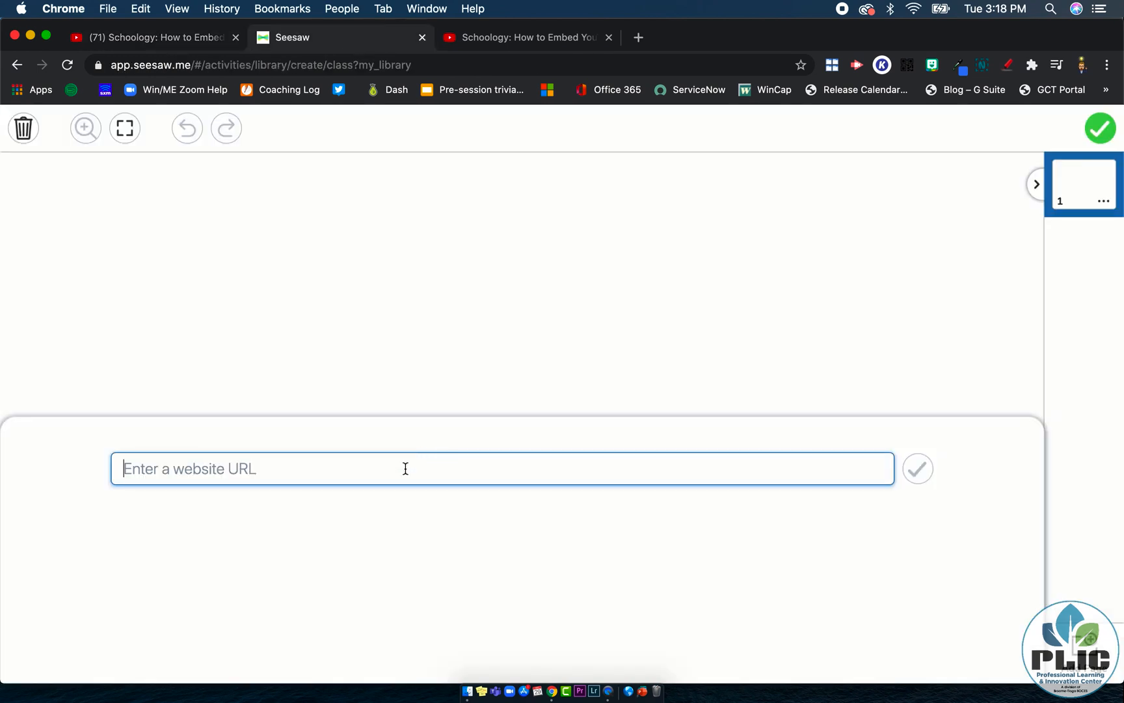
{"action": "type", "text": "https://youtu.be/4uEE05F-LGs"}
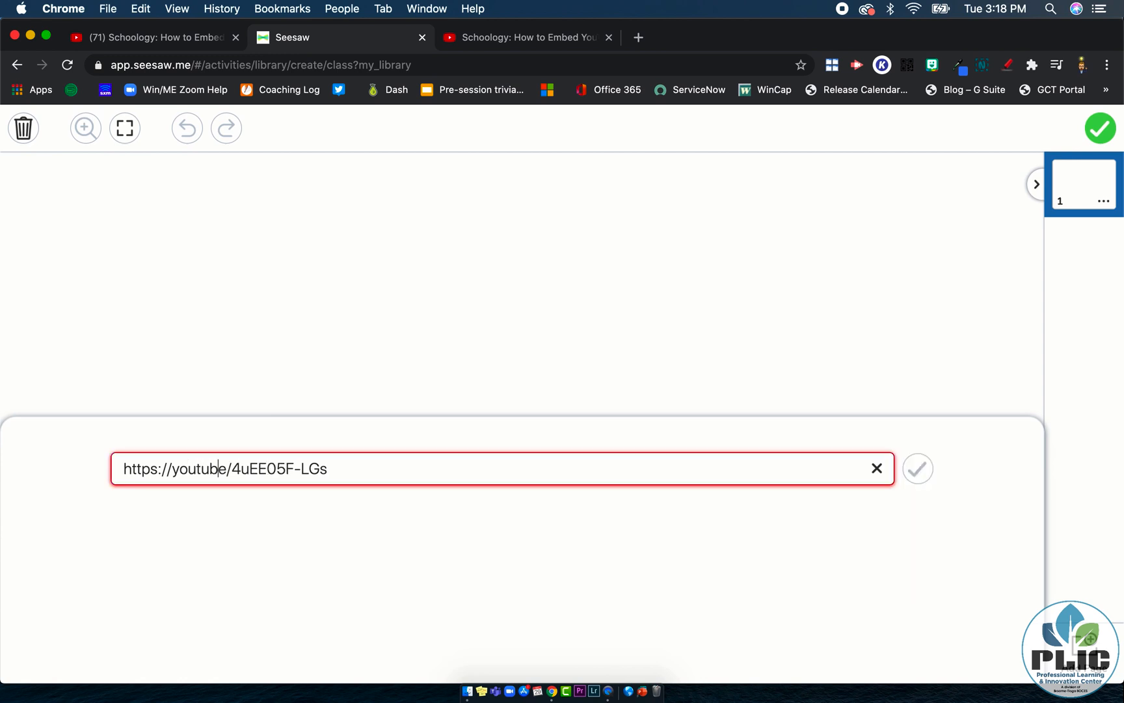
{"action": "type", "text": ".com/"}
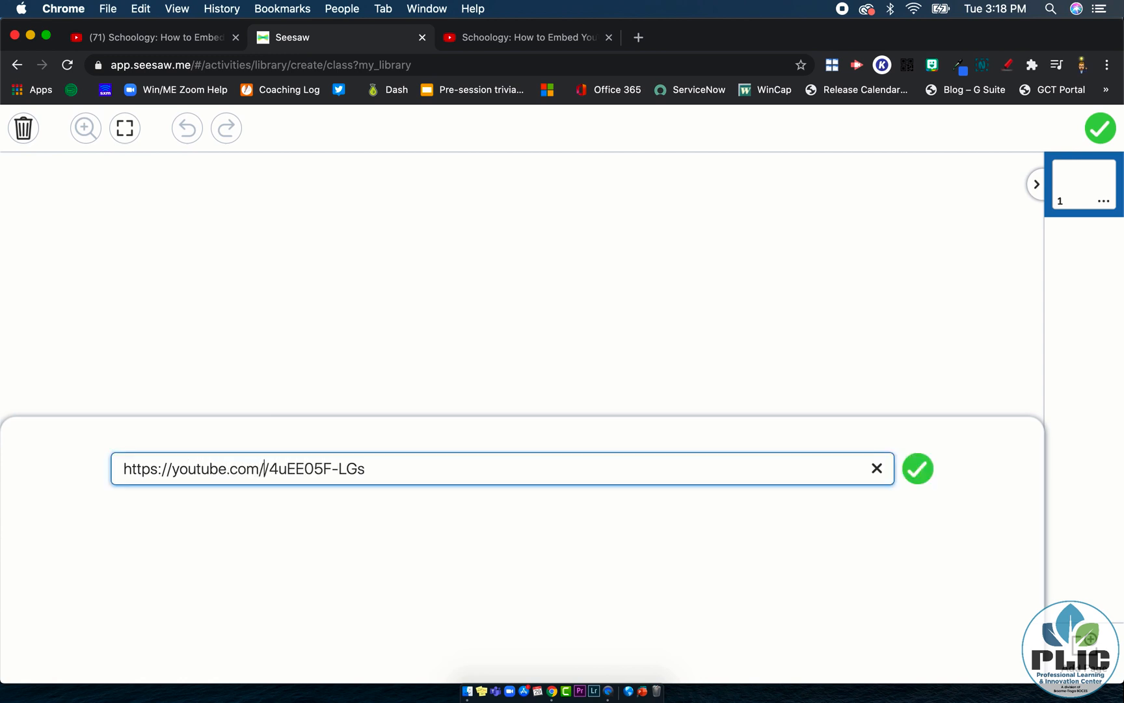
{"action": "type", "text": "embed"}
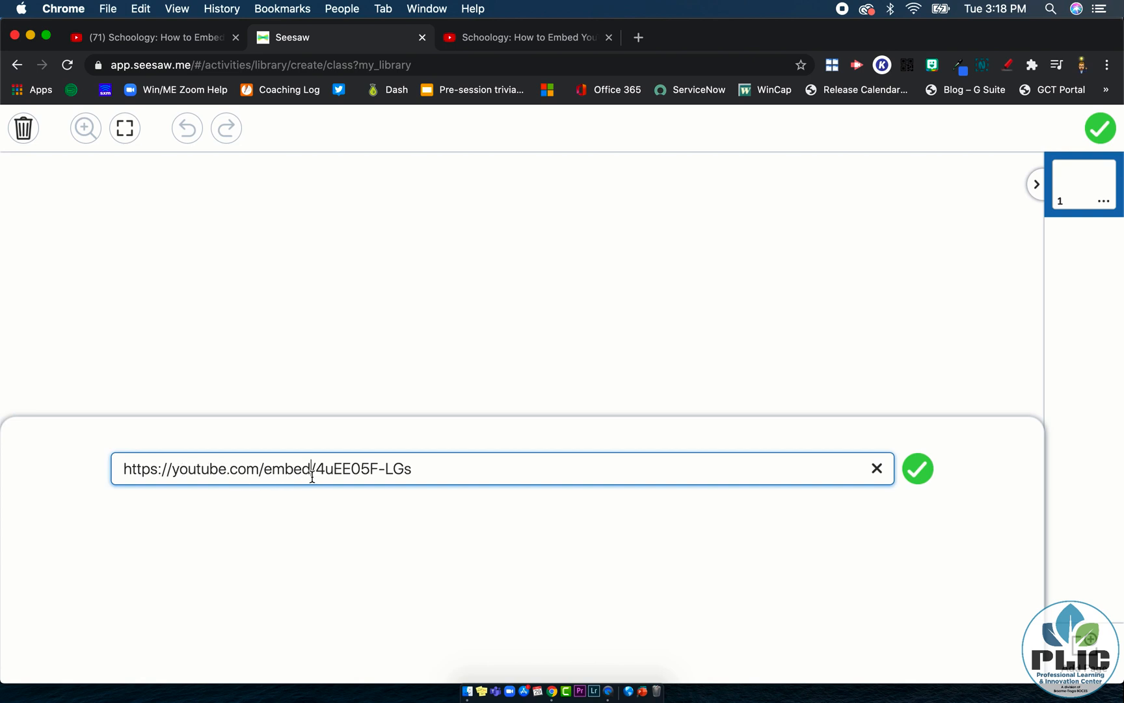
{"action": "left_click", "coordinate": [917, 468]}
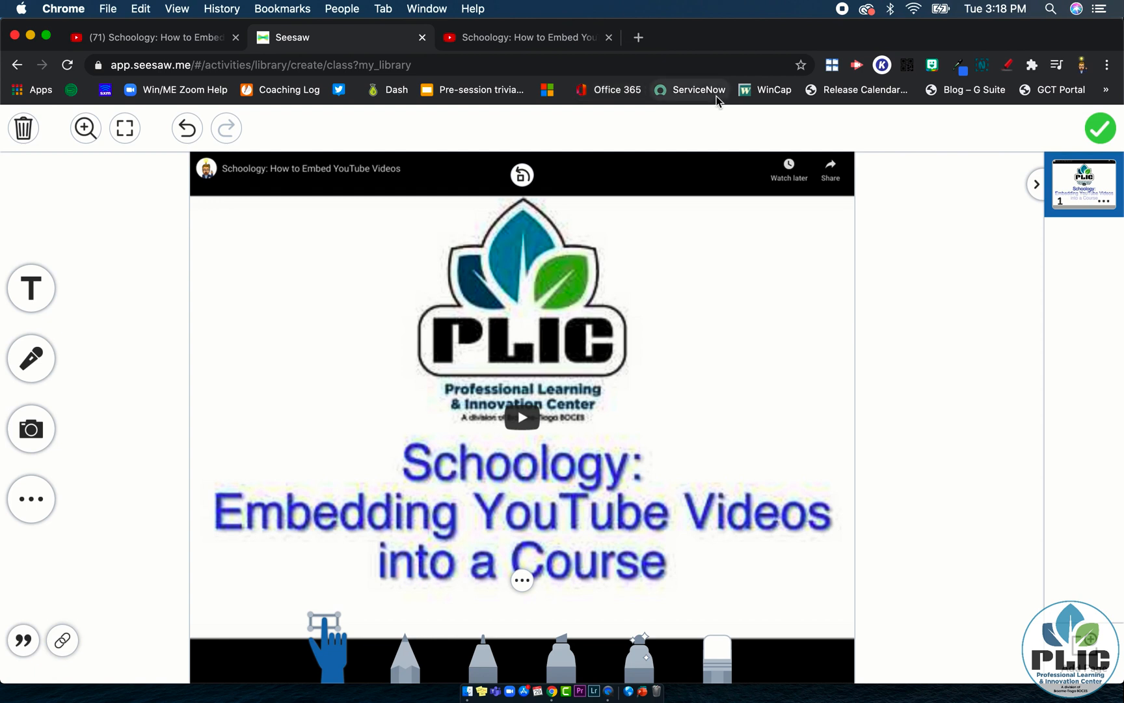
{"action": "mouse_move", "coordinate": [716, 101]}
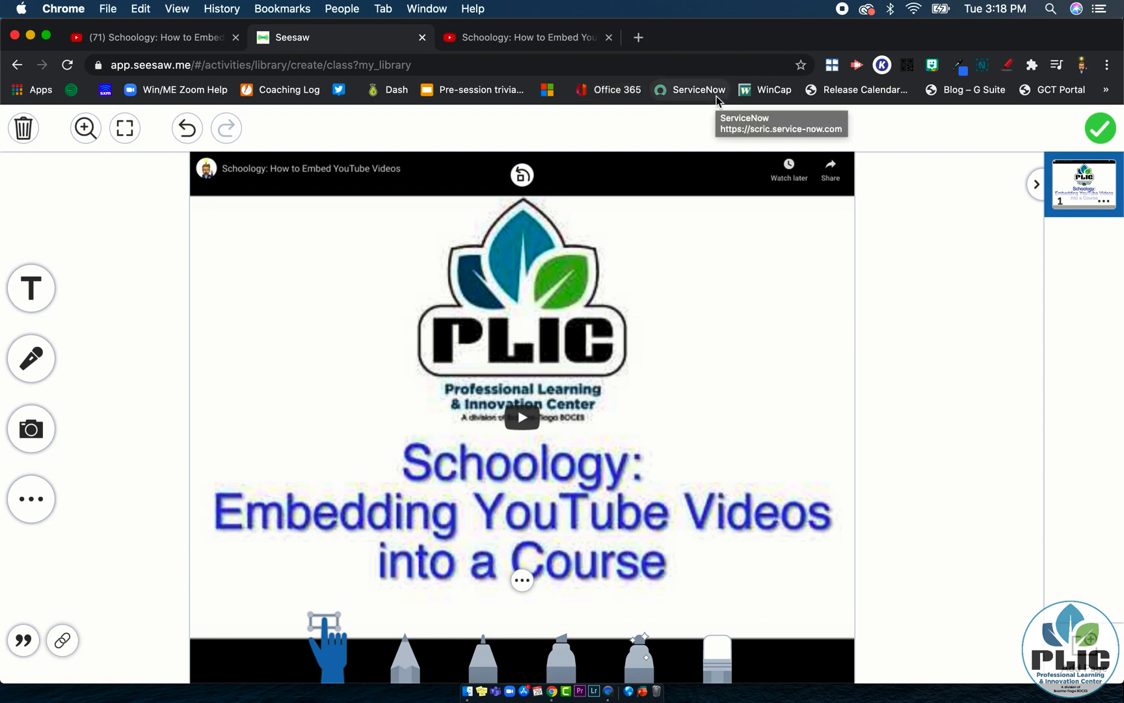